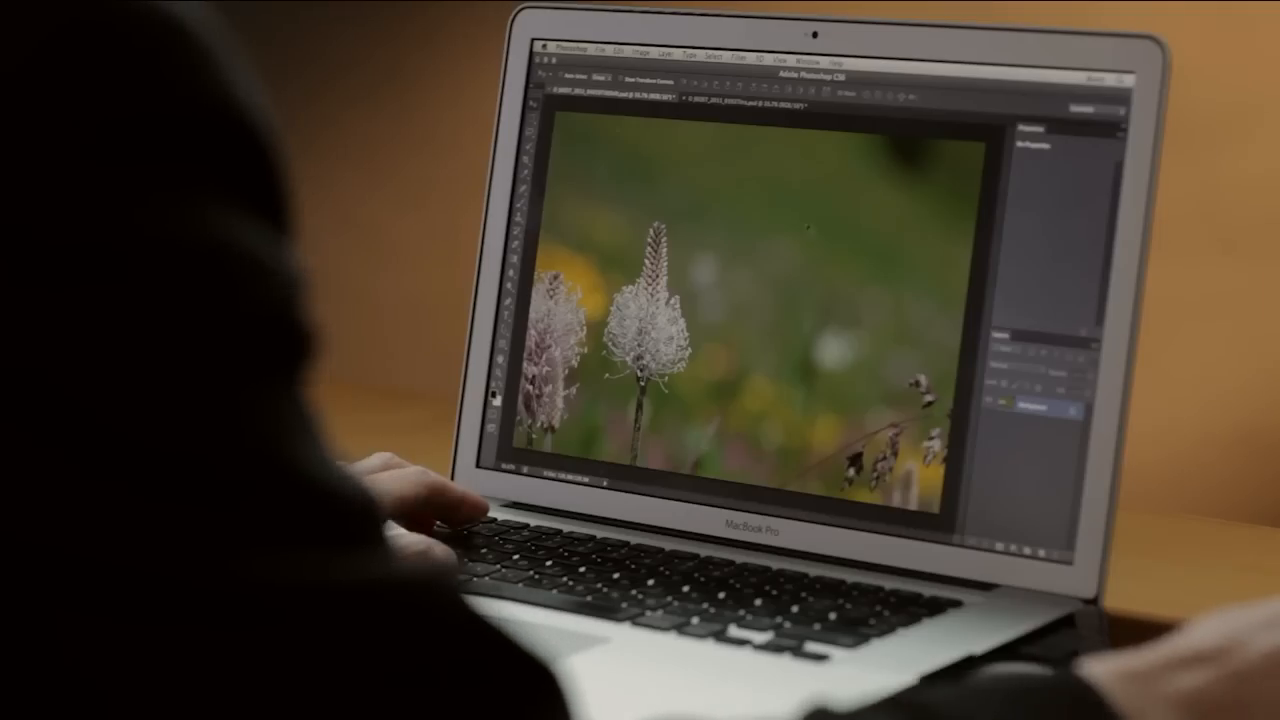
Bring up the Filter menu to reach the Blur submenu for the flower photo.
click(474, 12)
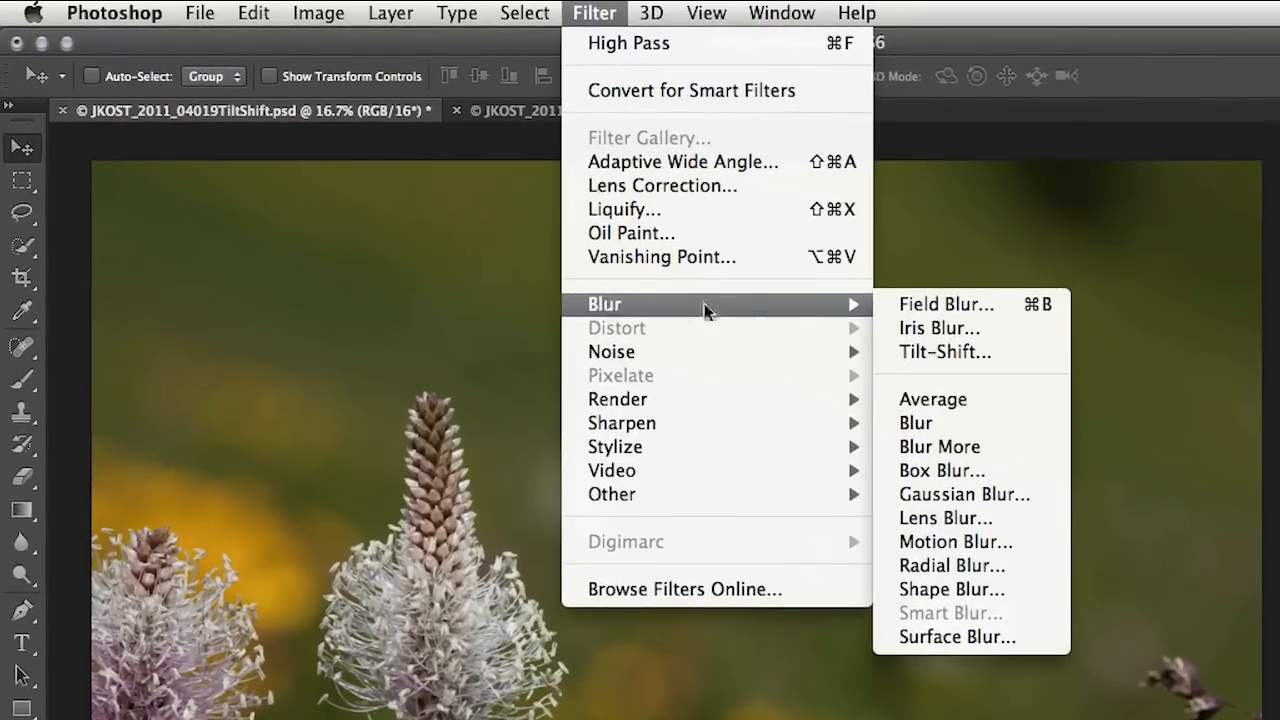
mouse_move(944, 304)
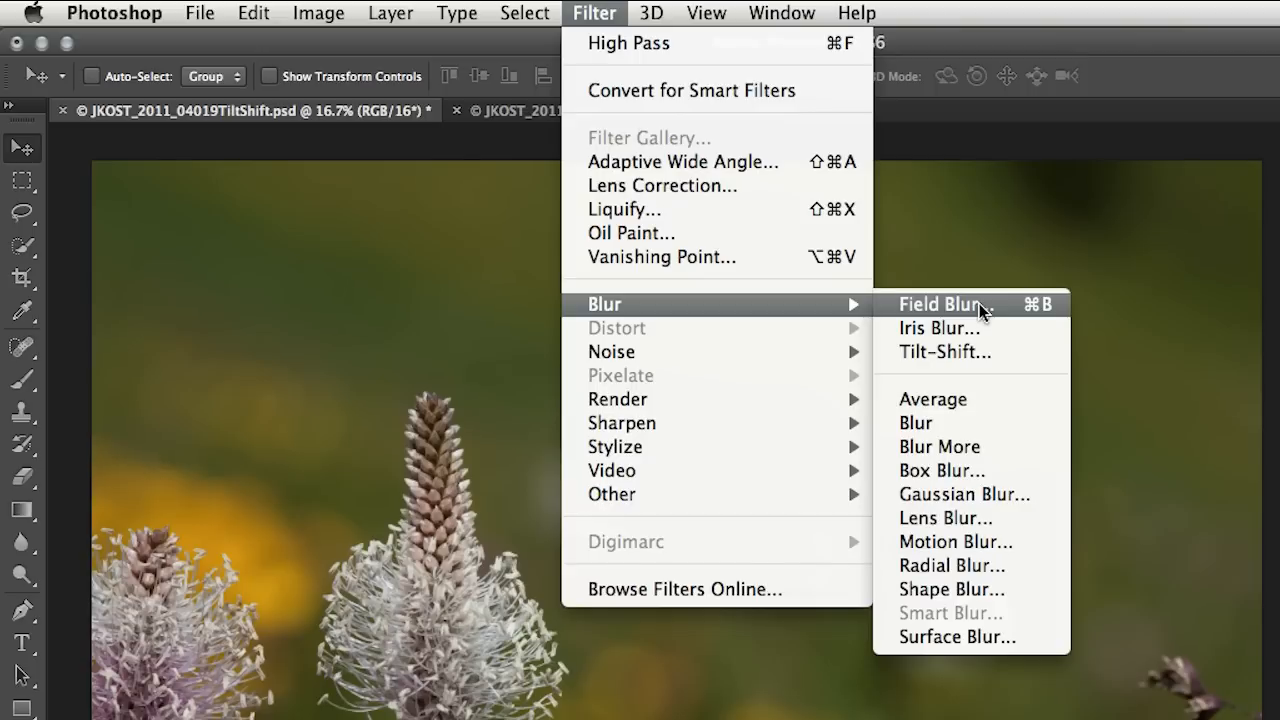
mouse_move(944, 352)
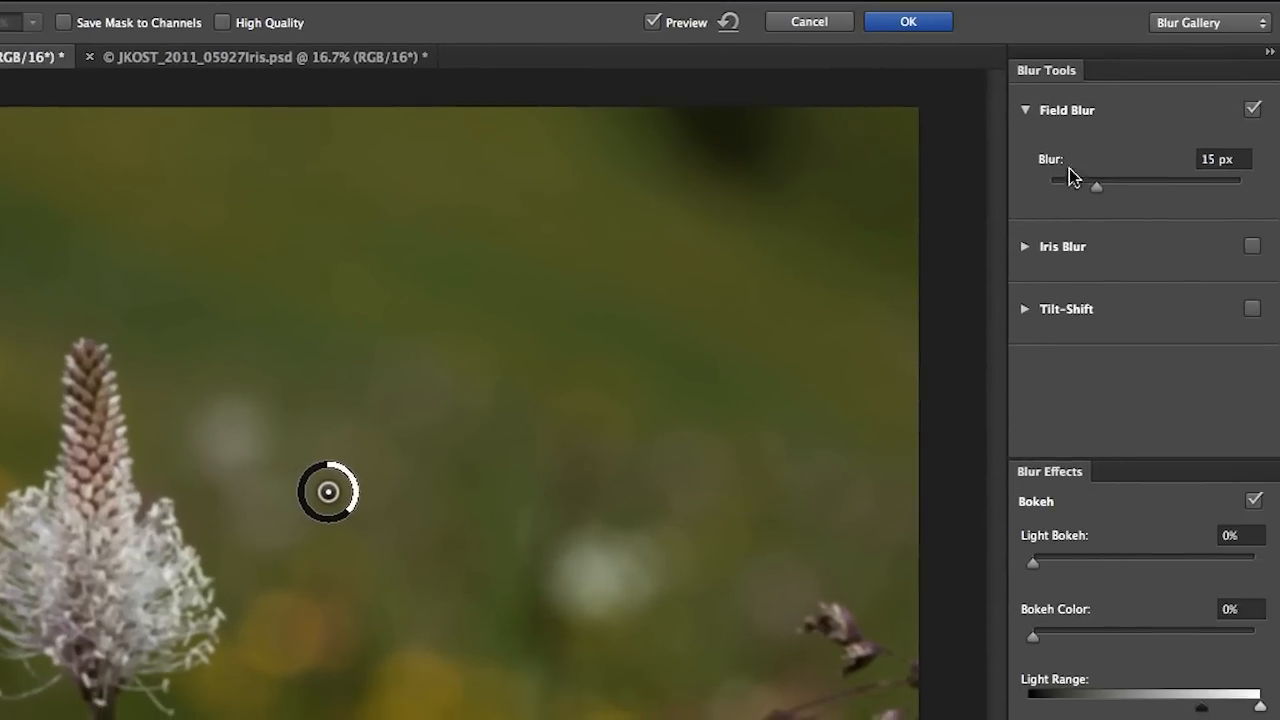
mouse_move(1044, 122)
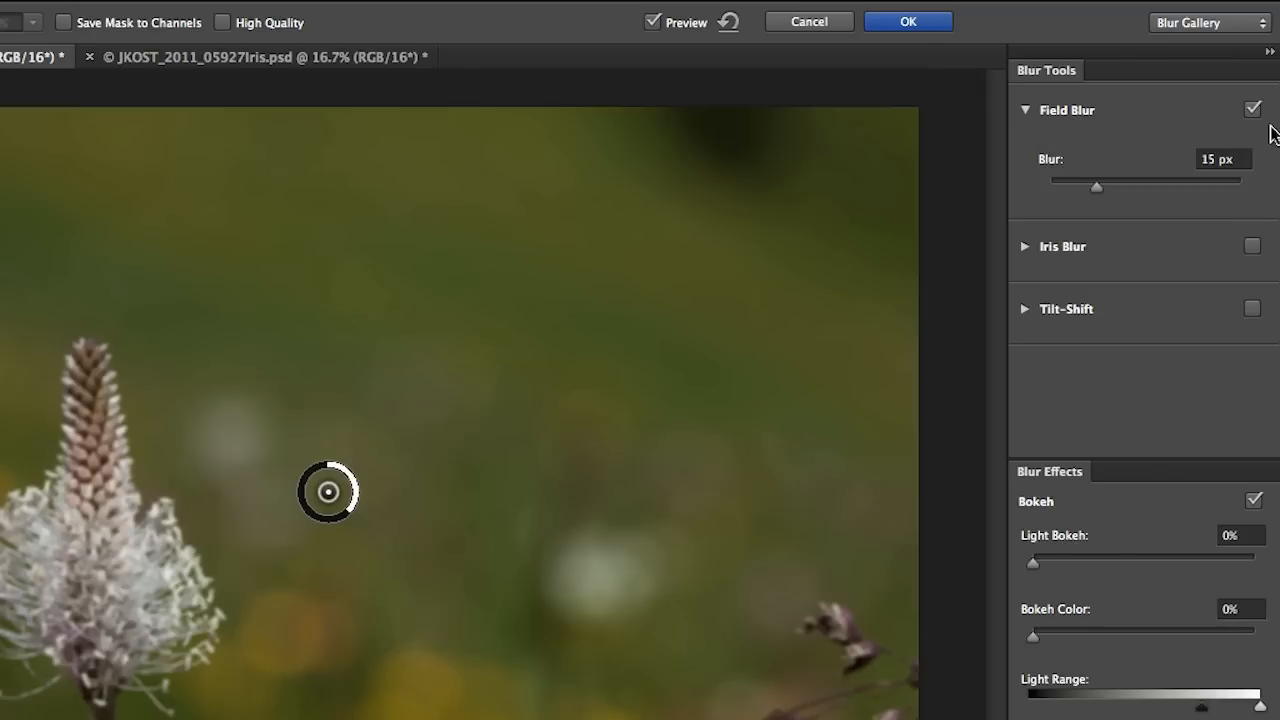
Turn off Field Blur and enable Tilt-Shift at 15 px in the Blur Tools panel.
click(1252, 108)
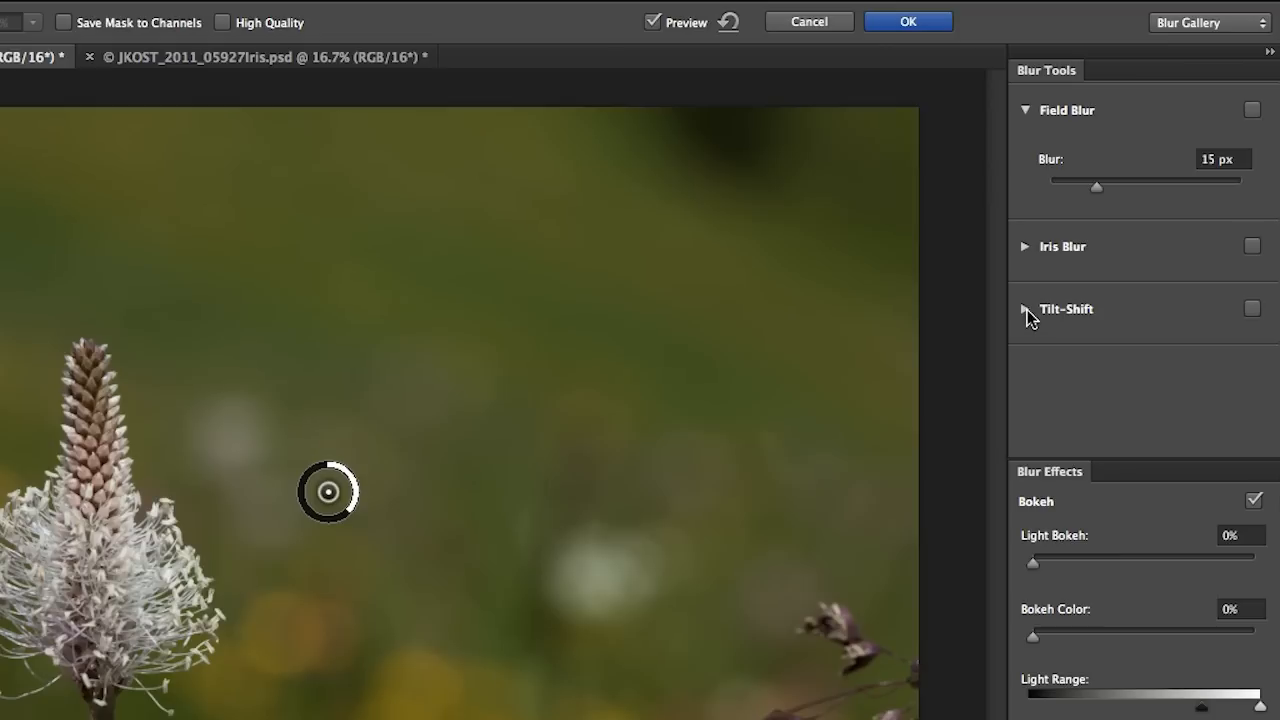
click(1024, 308)
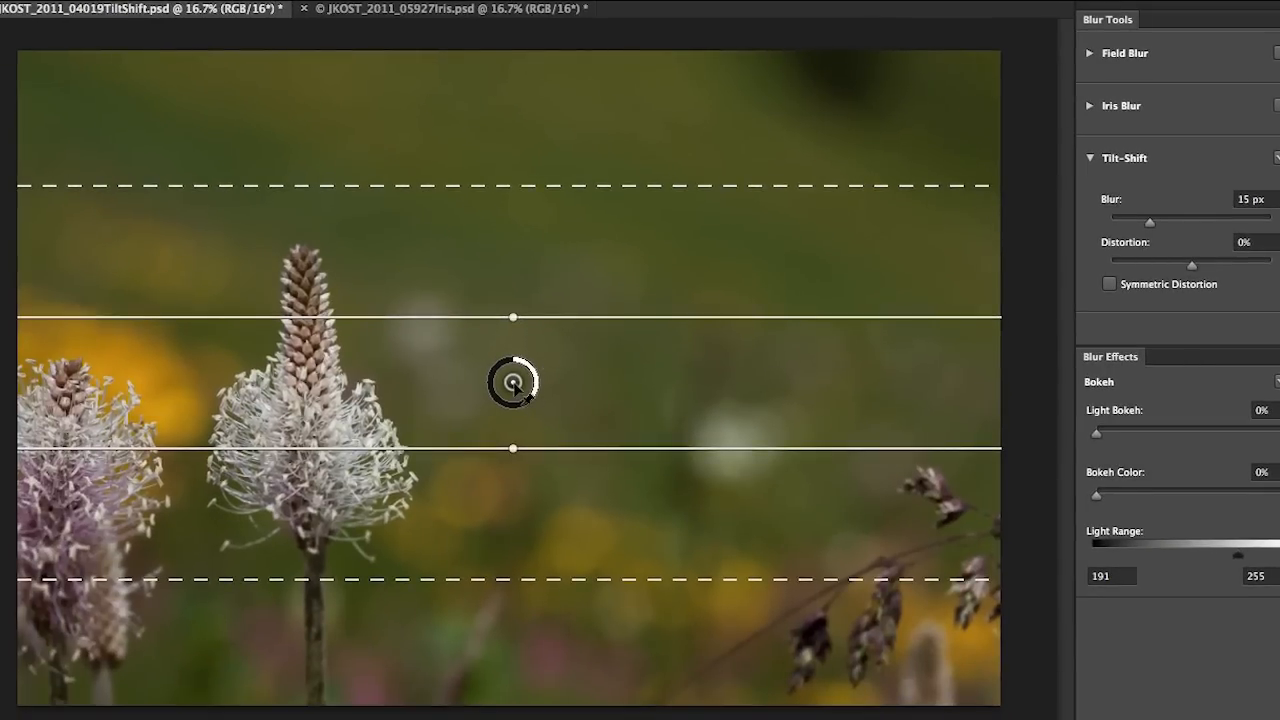
Move the sharp tilt-shift band down across the flower heads and settle the blur at 41 px.
drag(512, 382, 590, 184)
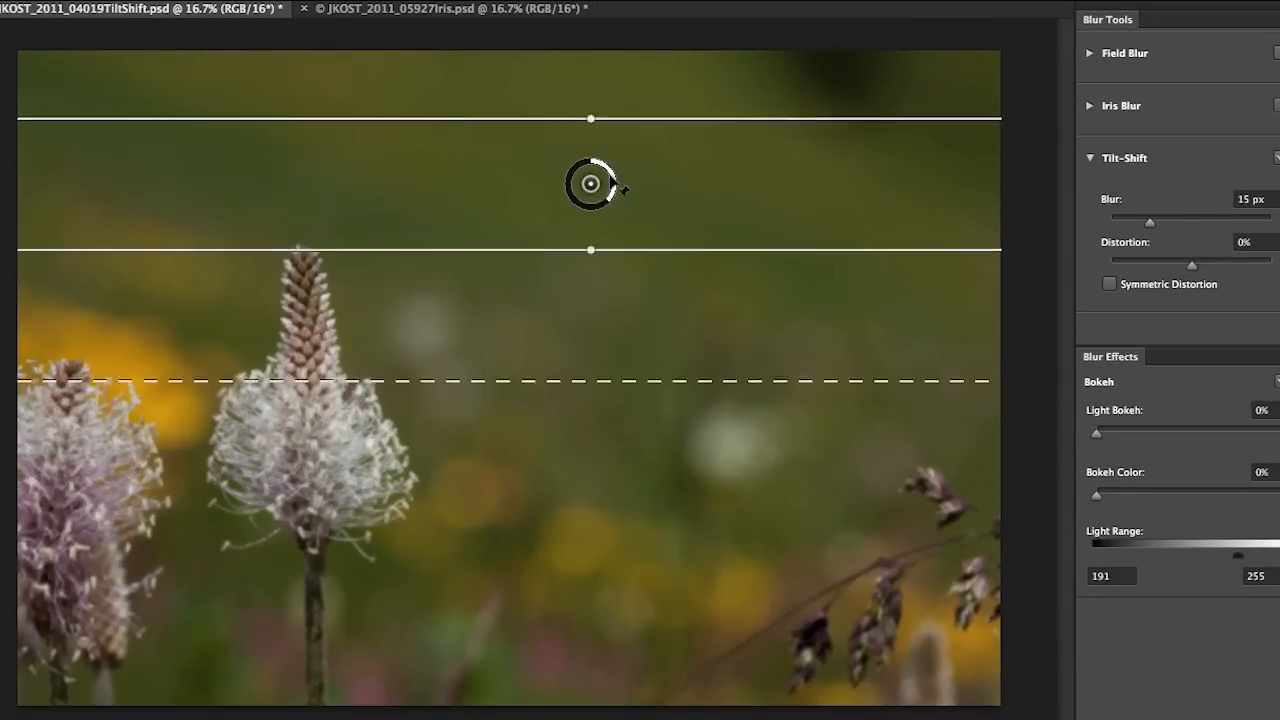
drag(590, 184, 524, 508)
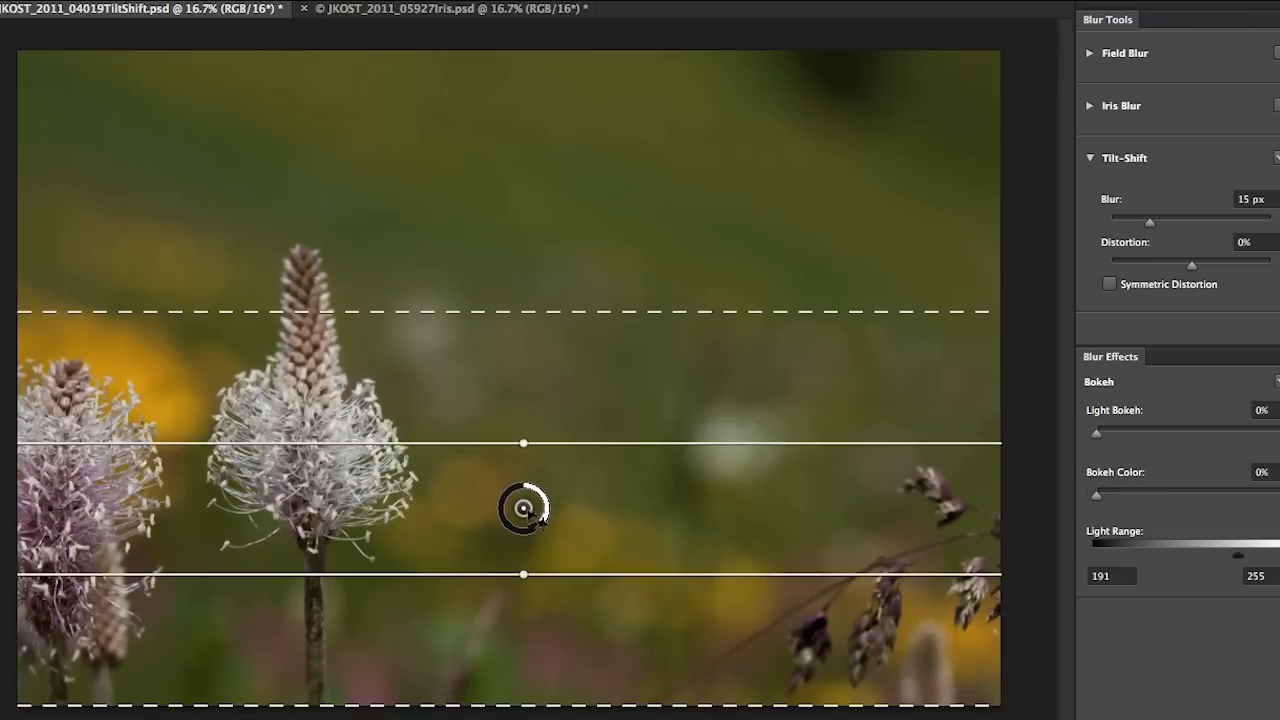
drag(524, 508, 524, 530)
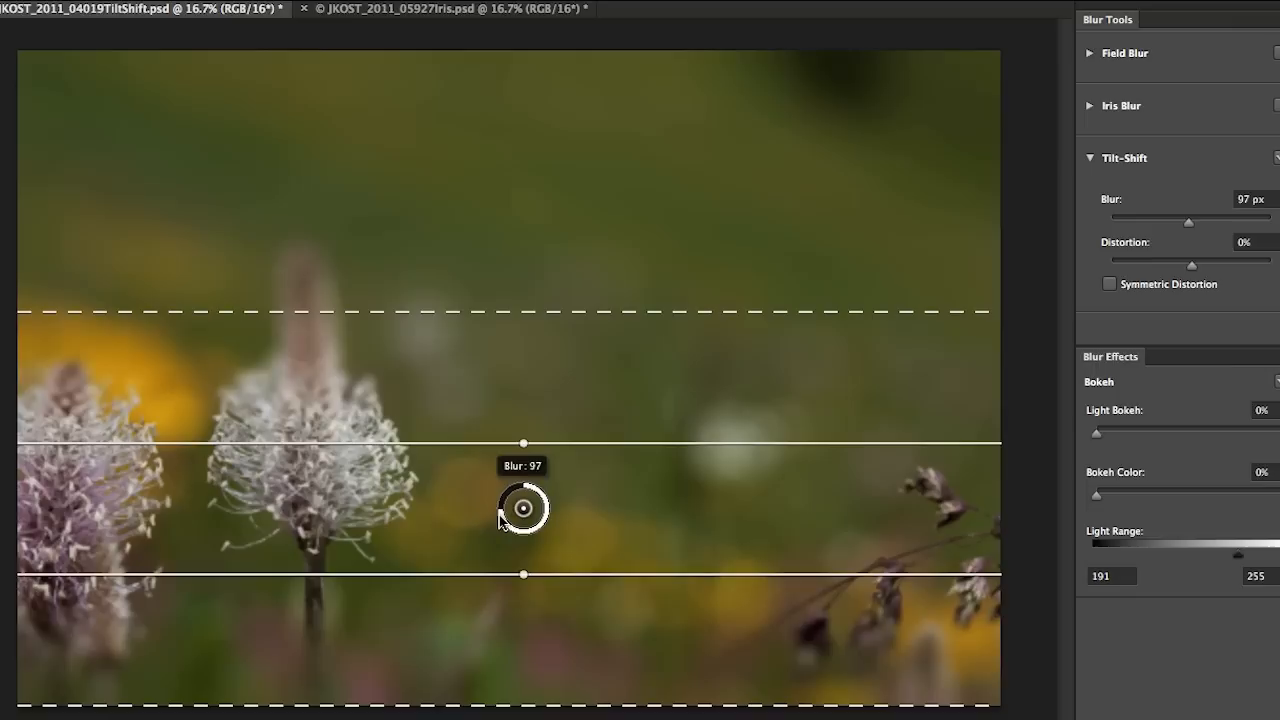
drag(540, 496, 548, 504)
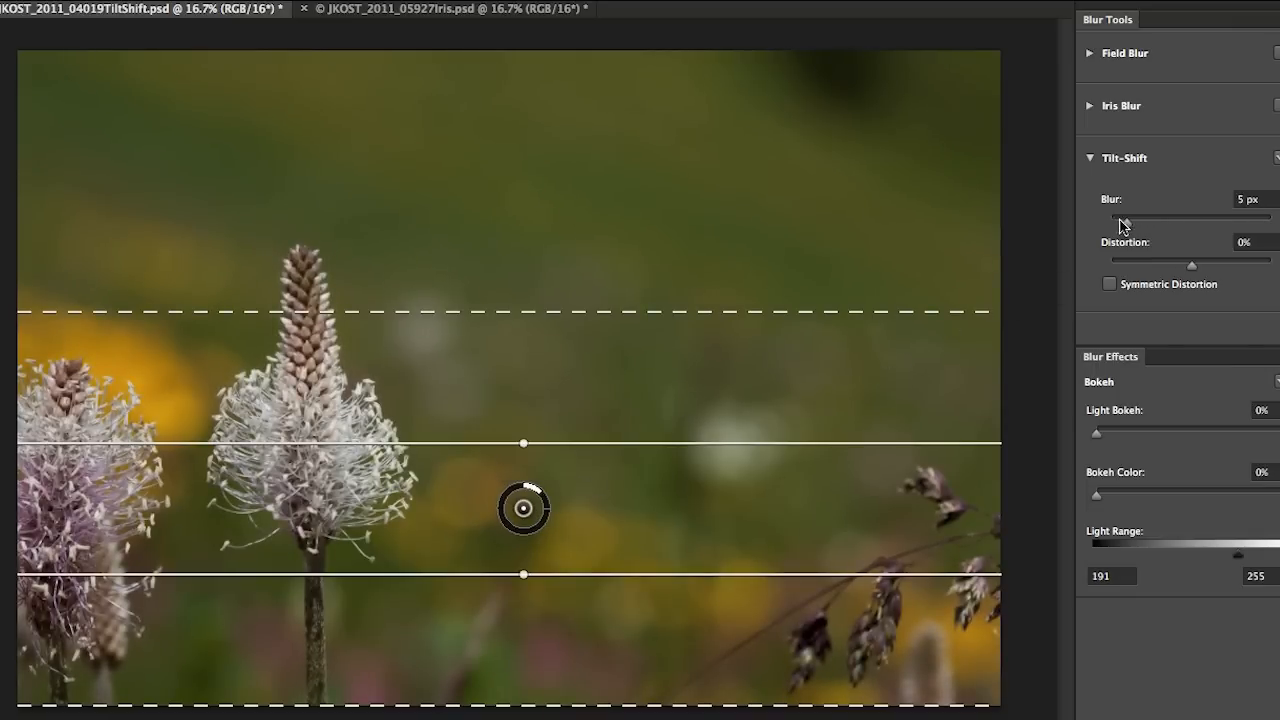
drag(1136, 216, 1176, 216)
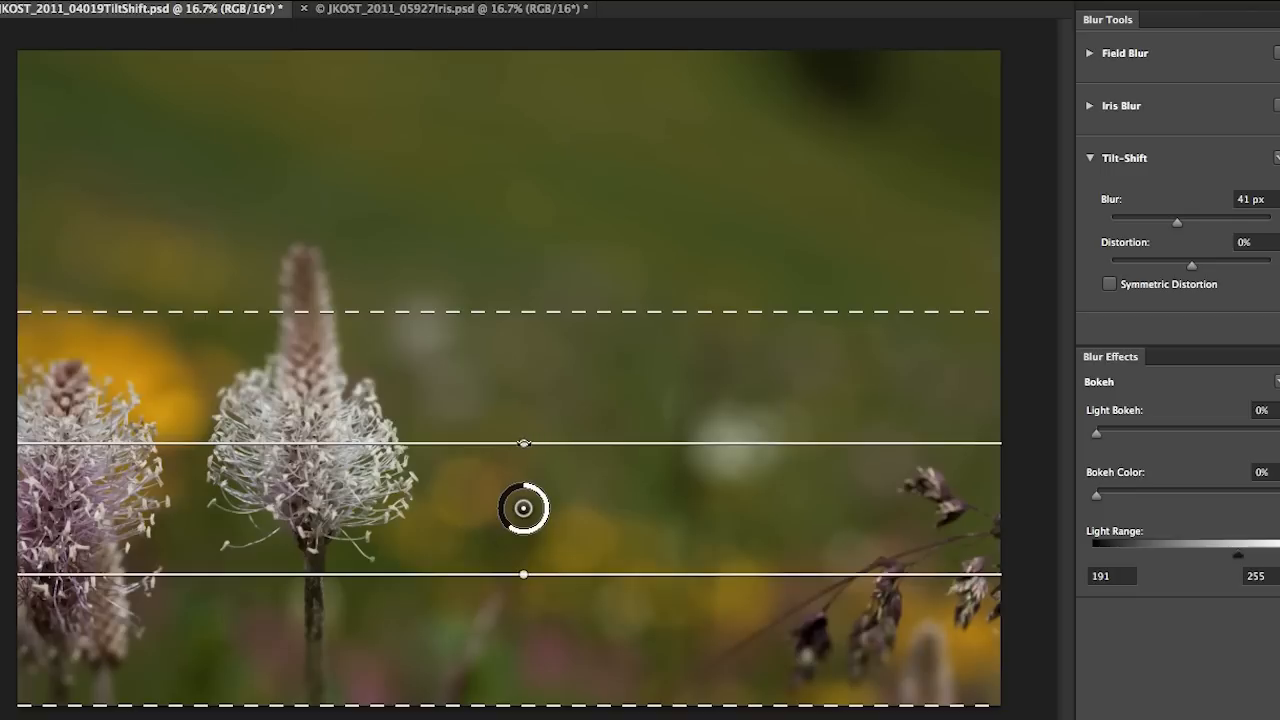
mouse_move(784, 222)
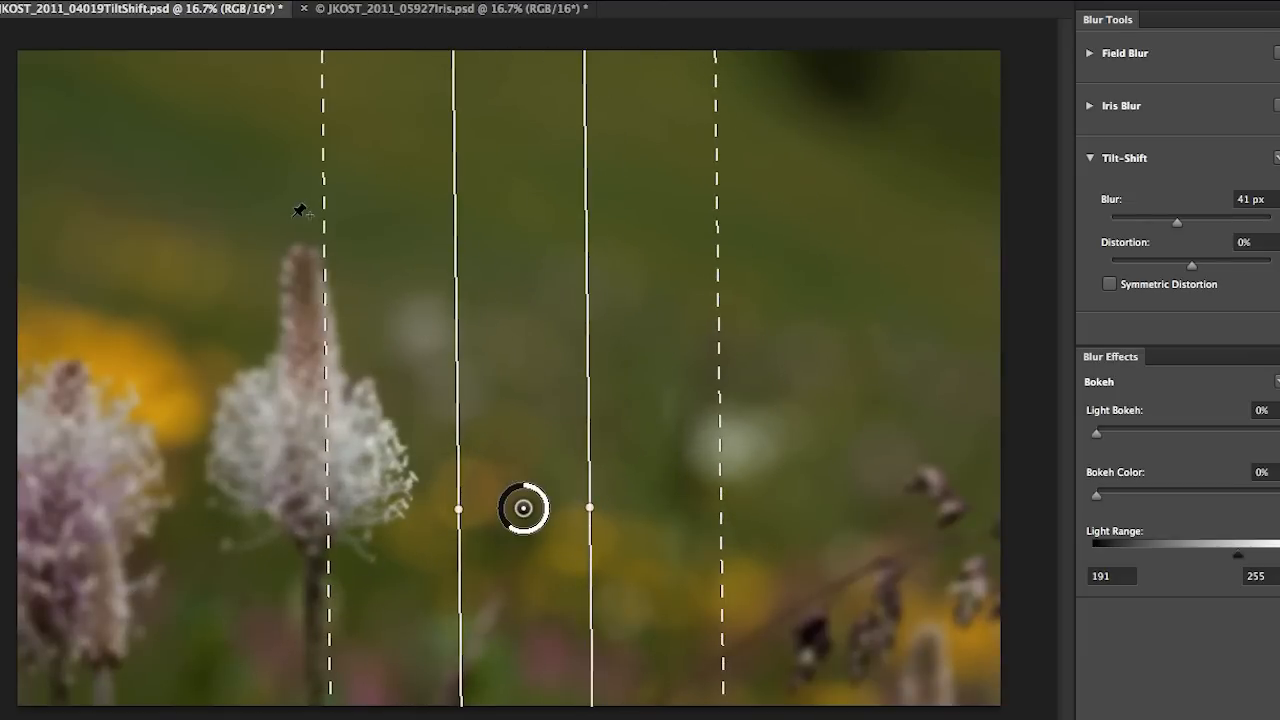
mouse_move(228, 220)
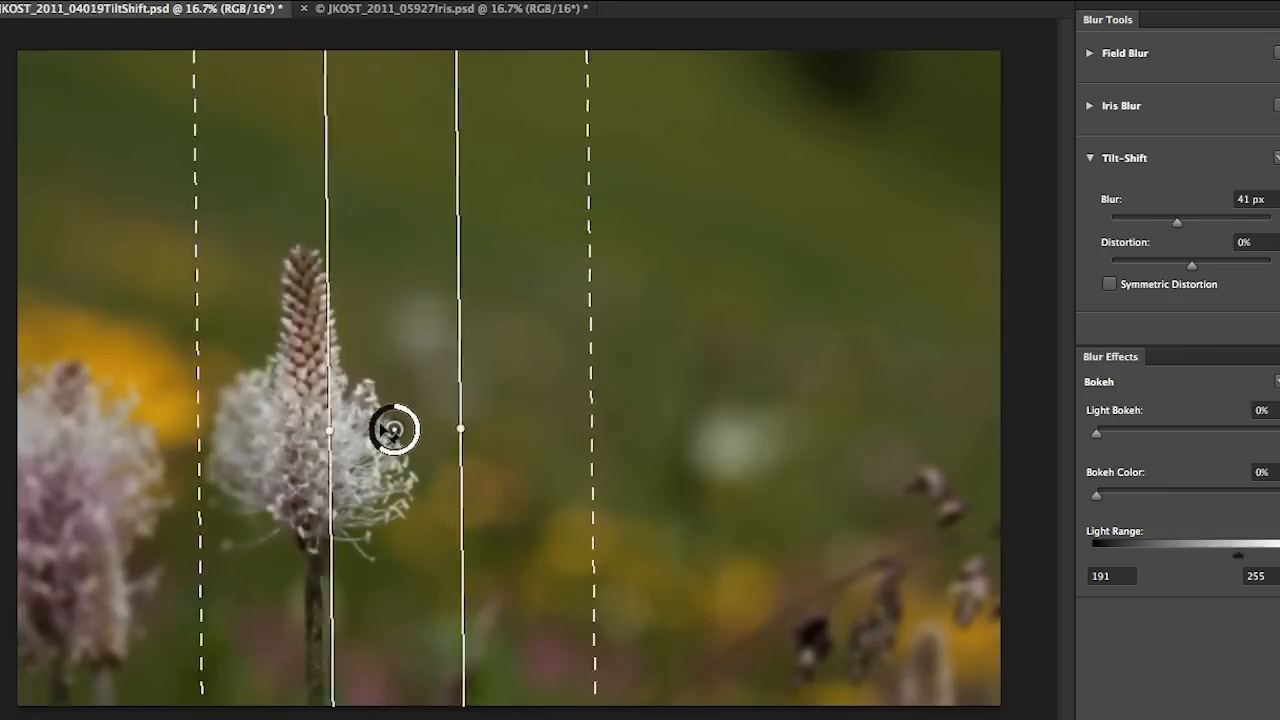
Center the vertical sharp band on the main flower, widen it, and raise blur to 131 px.
drag(392, 430, 310, 380)
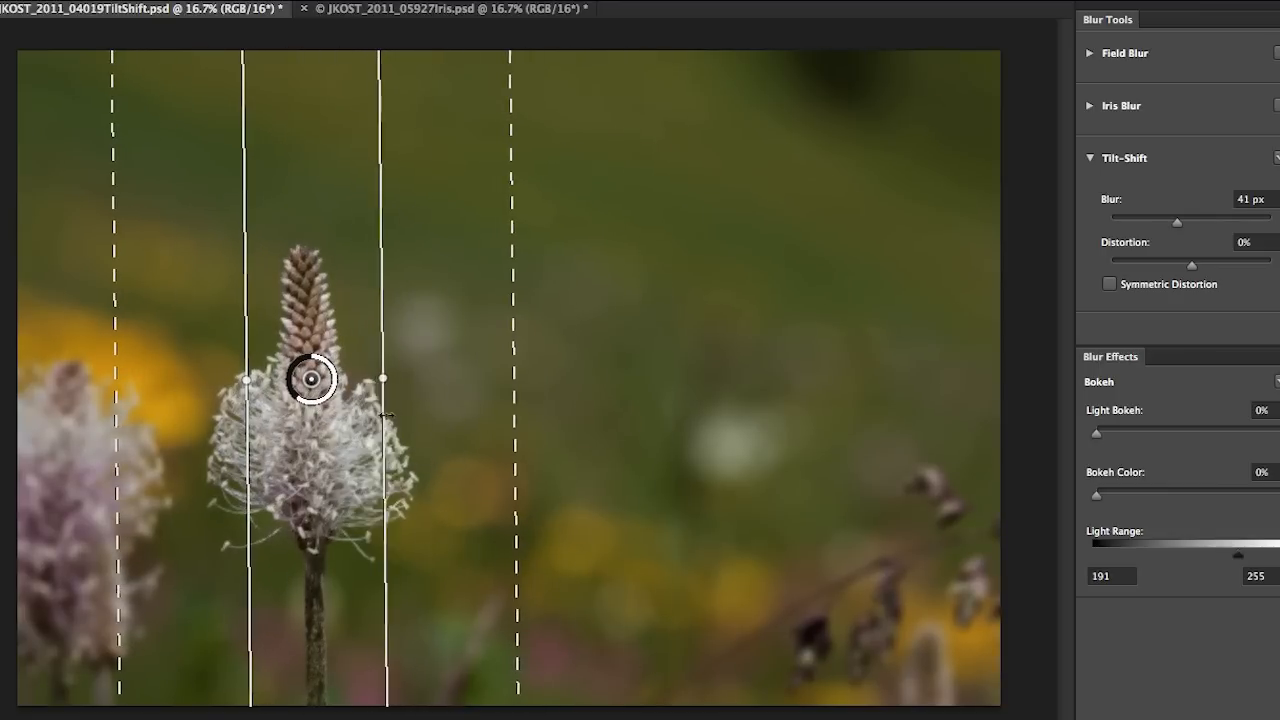
drag(382, 378, 452, 378)
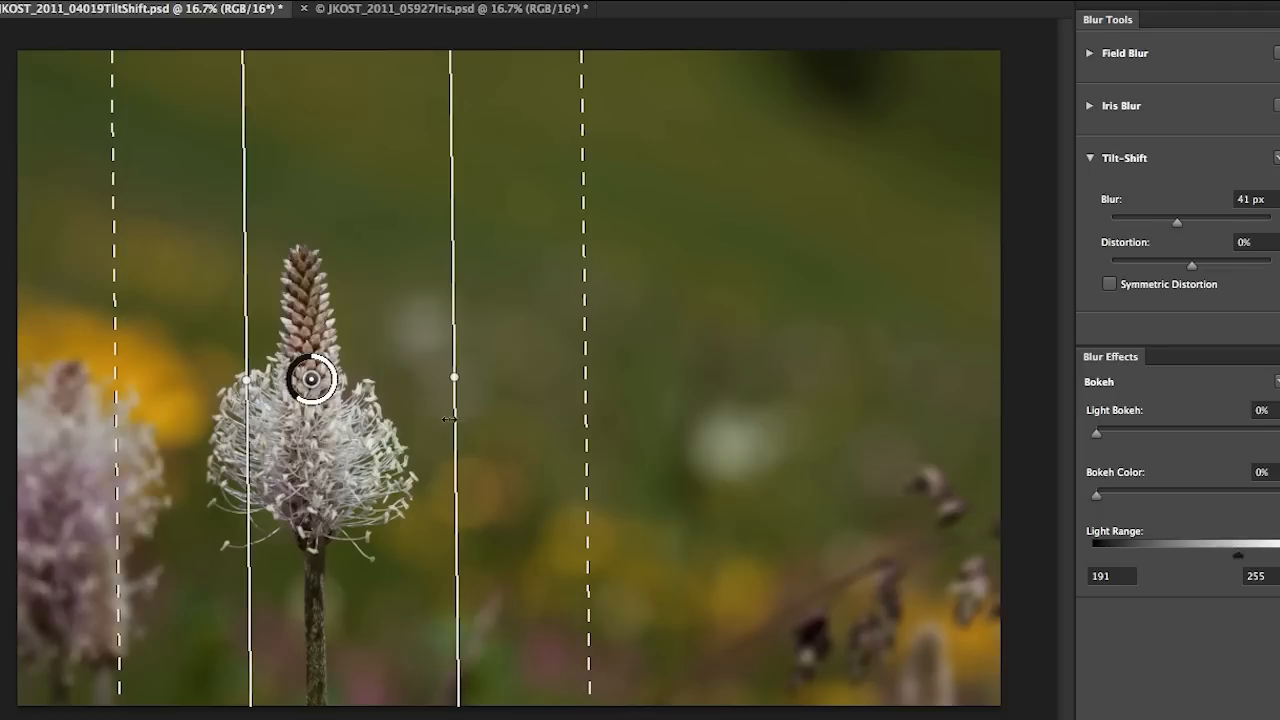
mouse_move(356, 420)
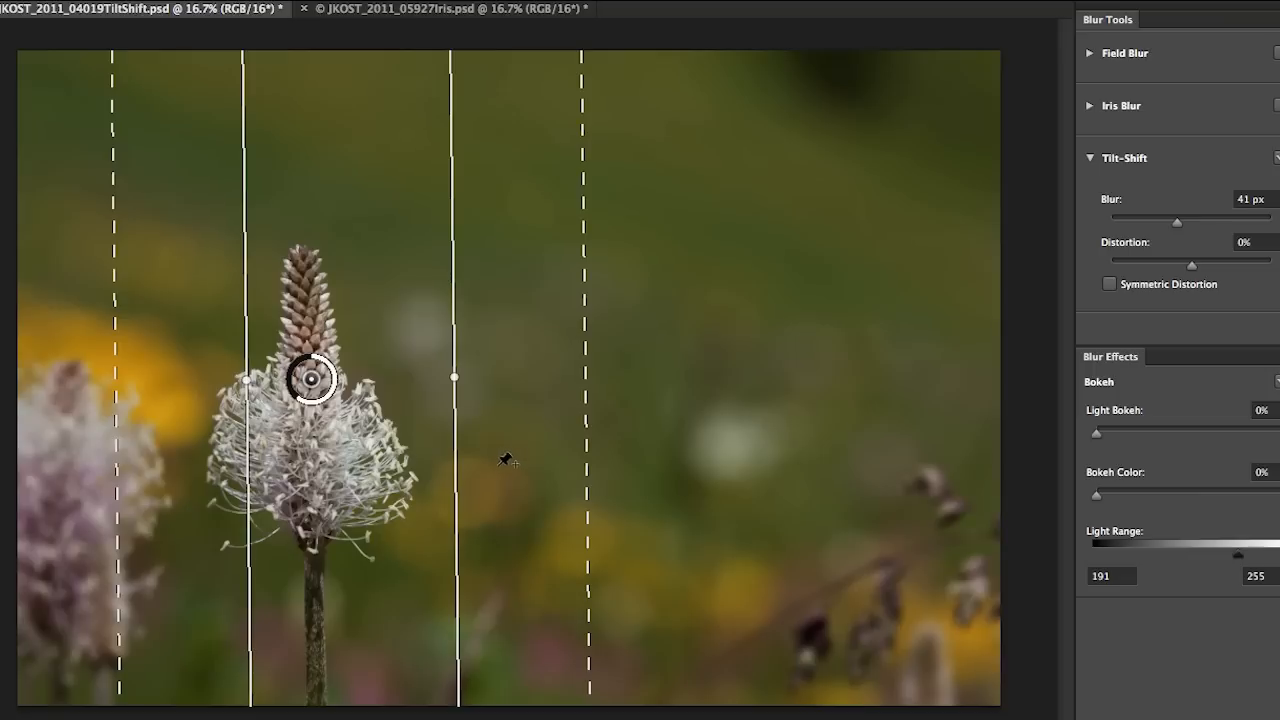
mouse_move(438, 420)
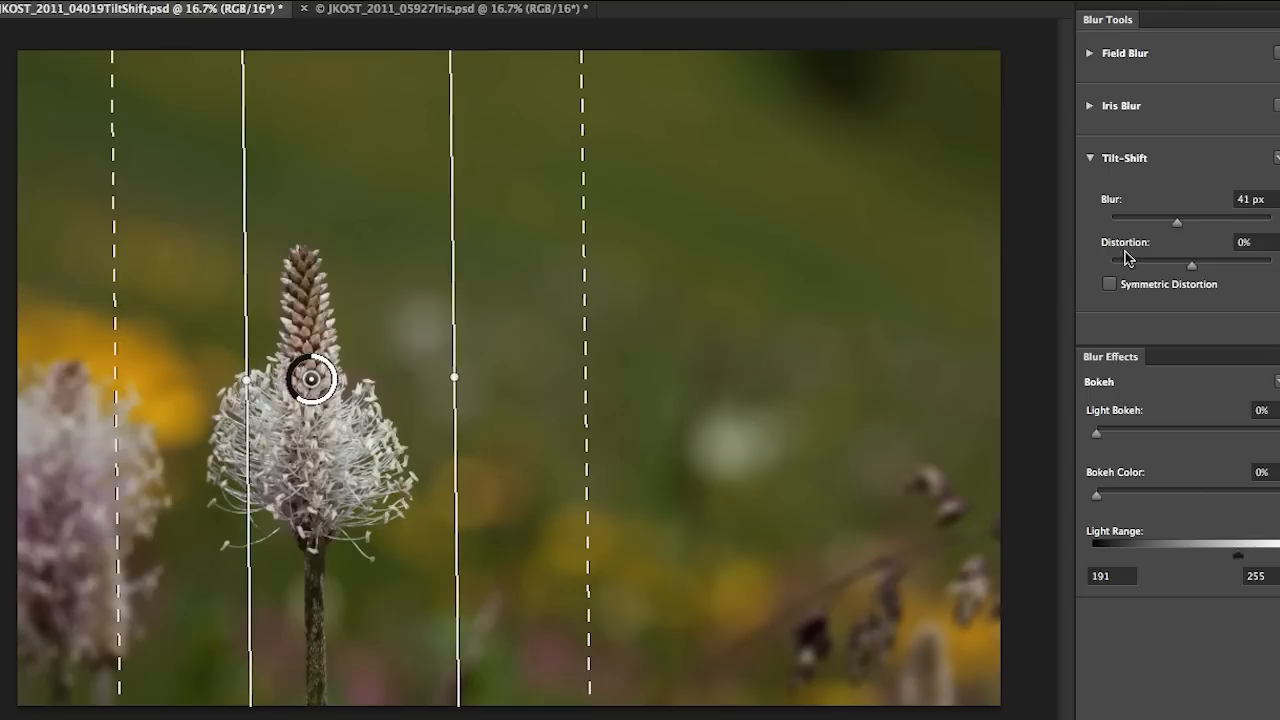
drag(1176, 220, 1190, 220)
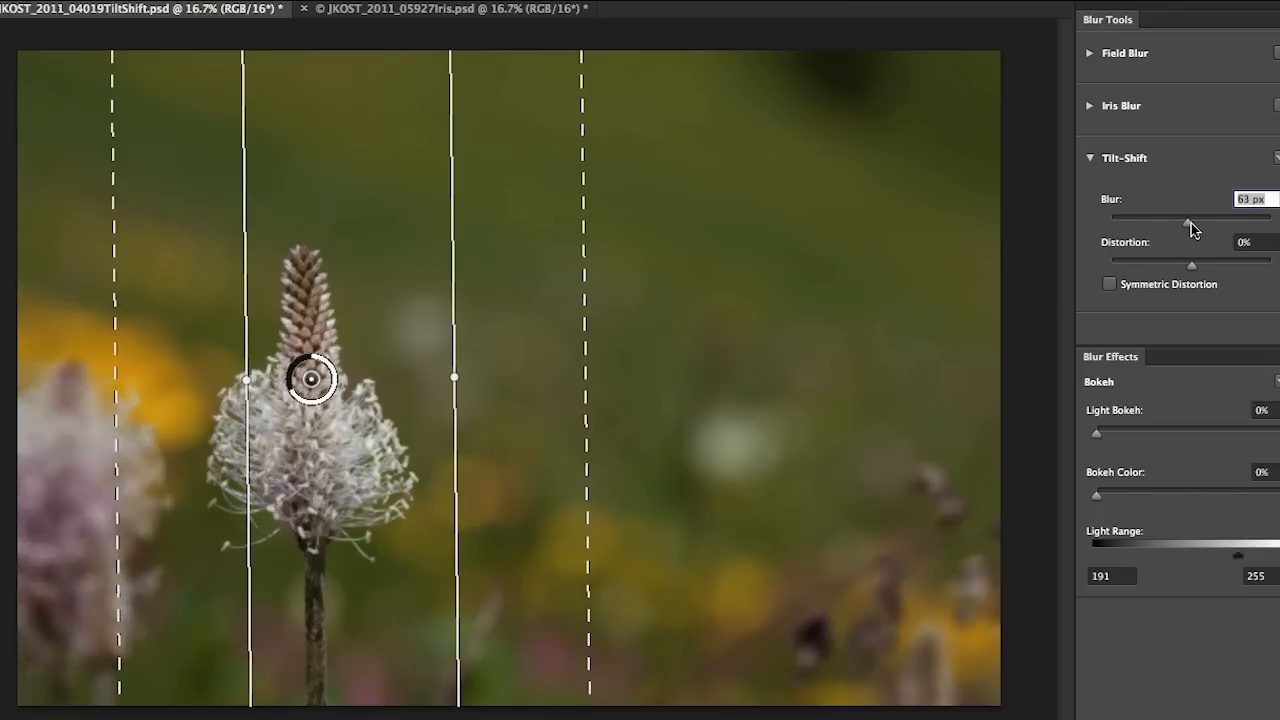
drag(1188, 216, 1204, 216)
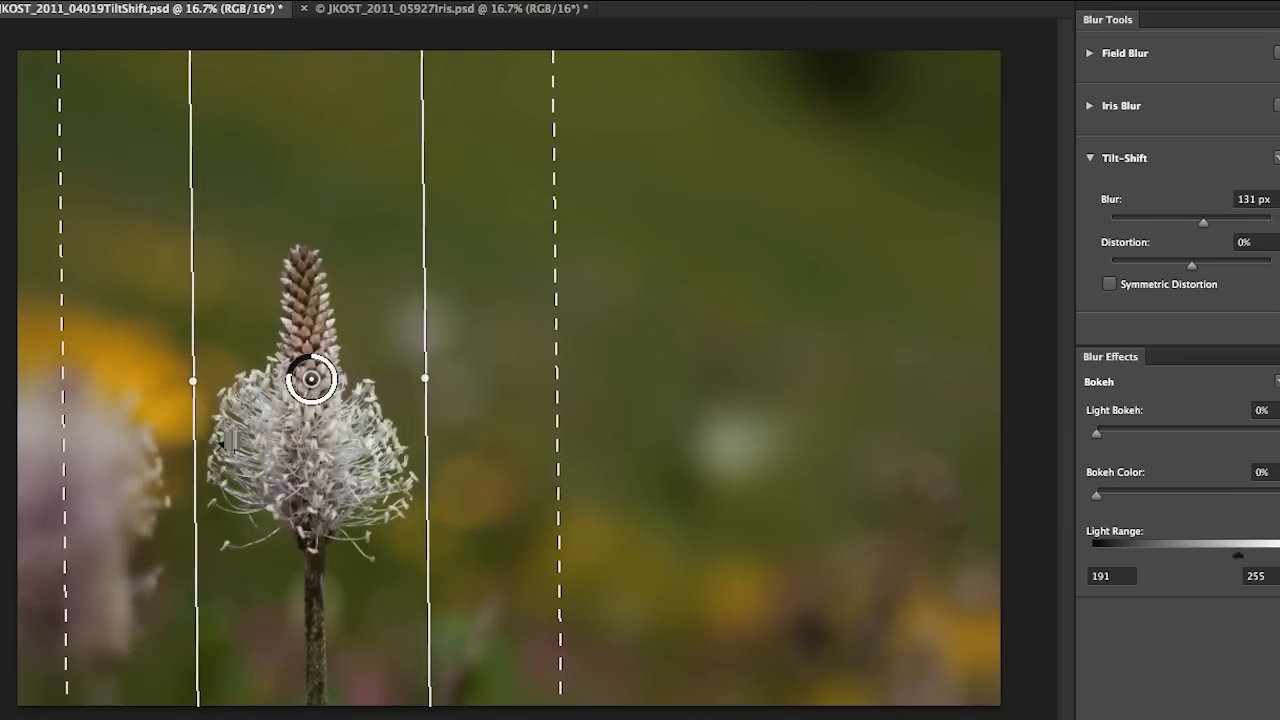
mouse_move(70, 464)
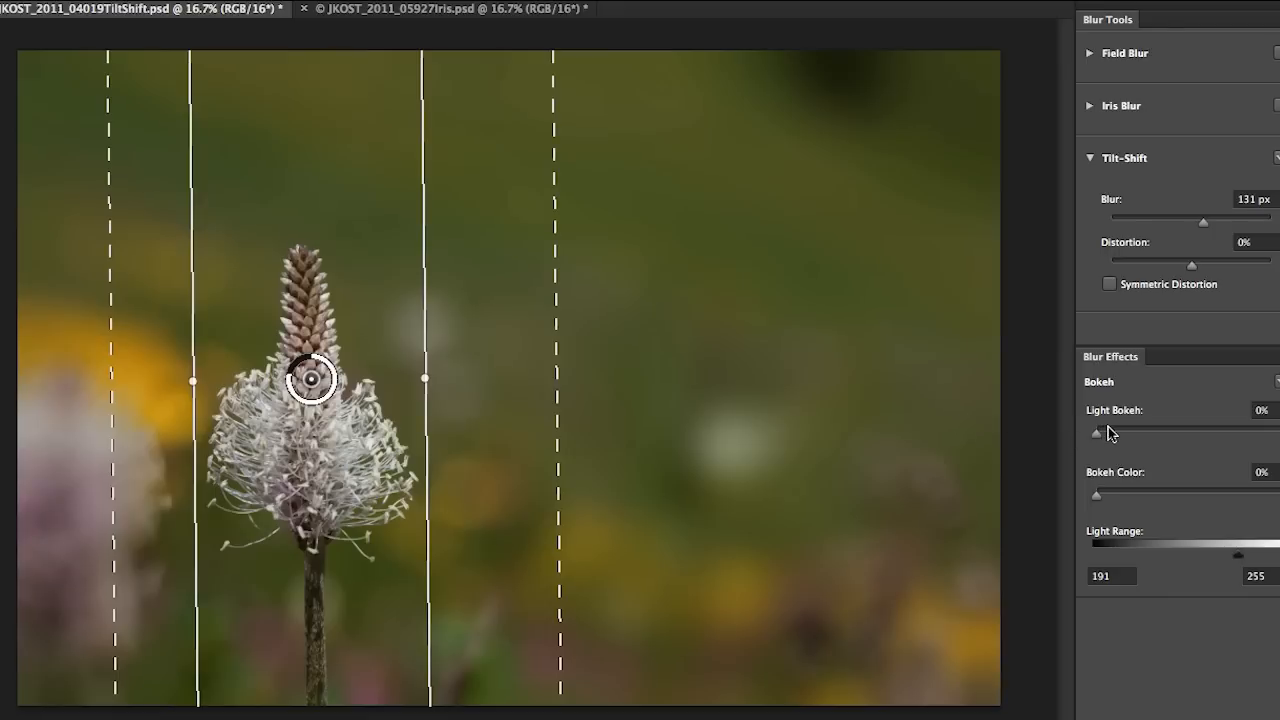
mouse_move(1104, 460)
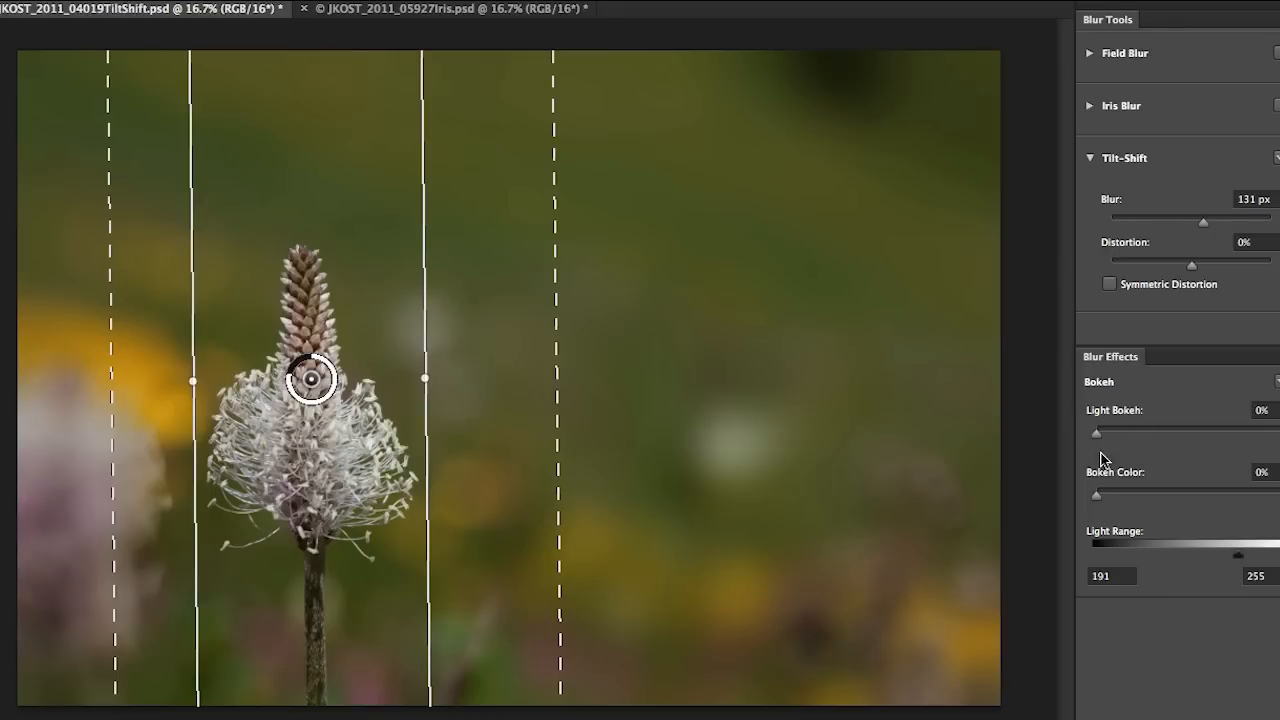
mouse_move(1104, 450)
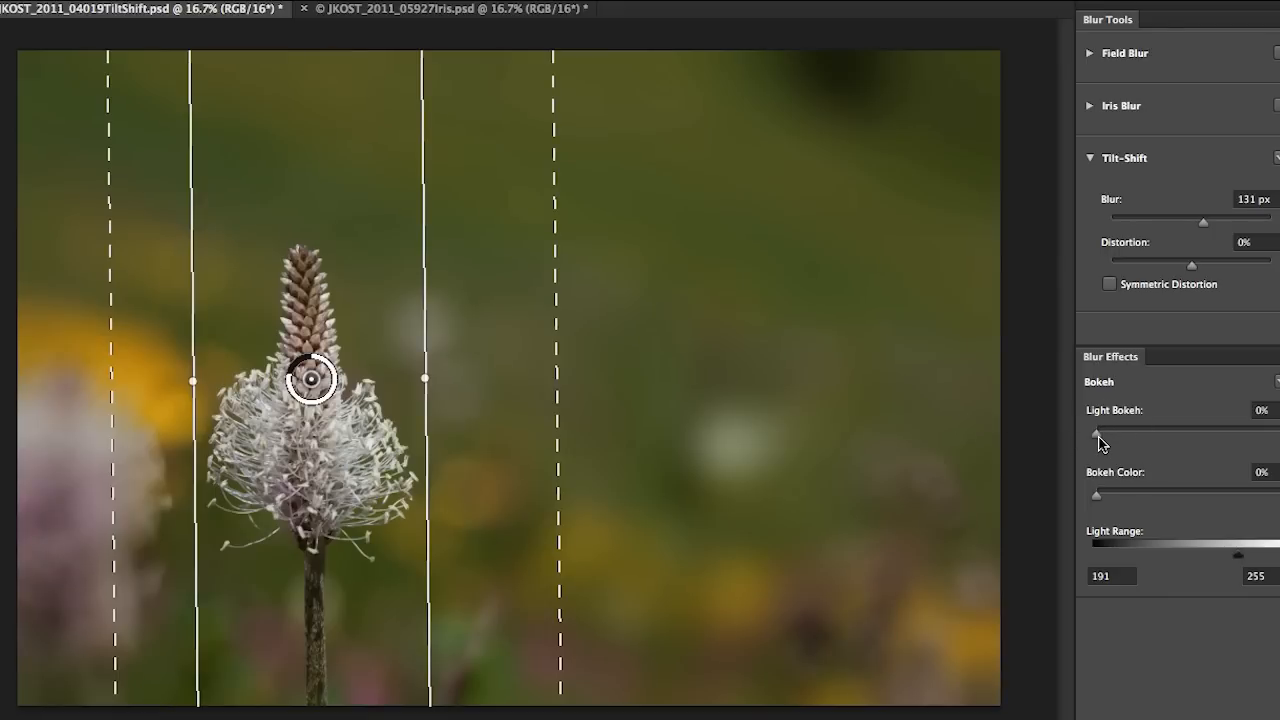
Increase the blur to 198 px and raise Light Bokeh to 80%.
drag(1096, 428, 1144, 428)
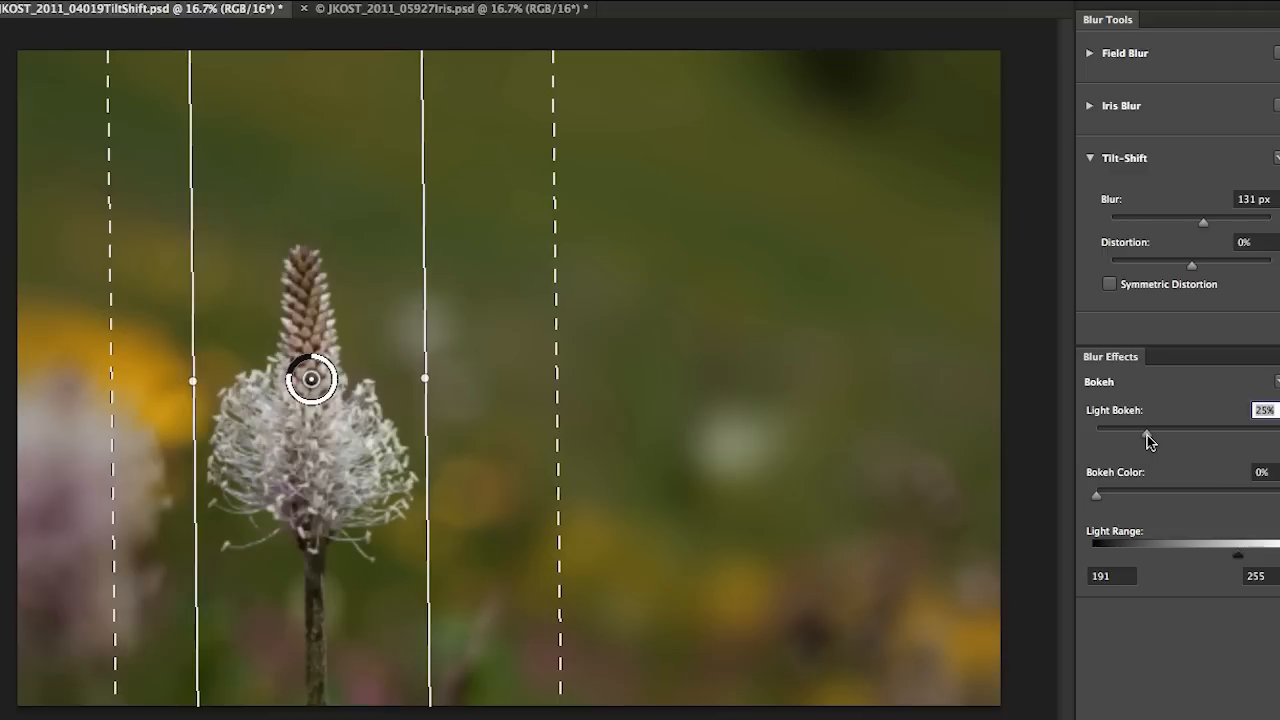
drag(1144, 432, 1148, 432)
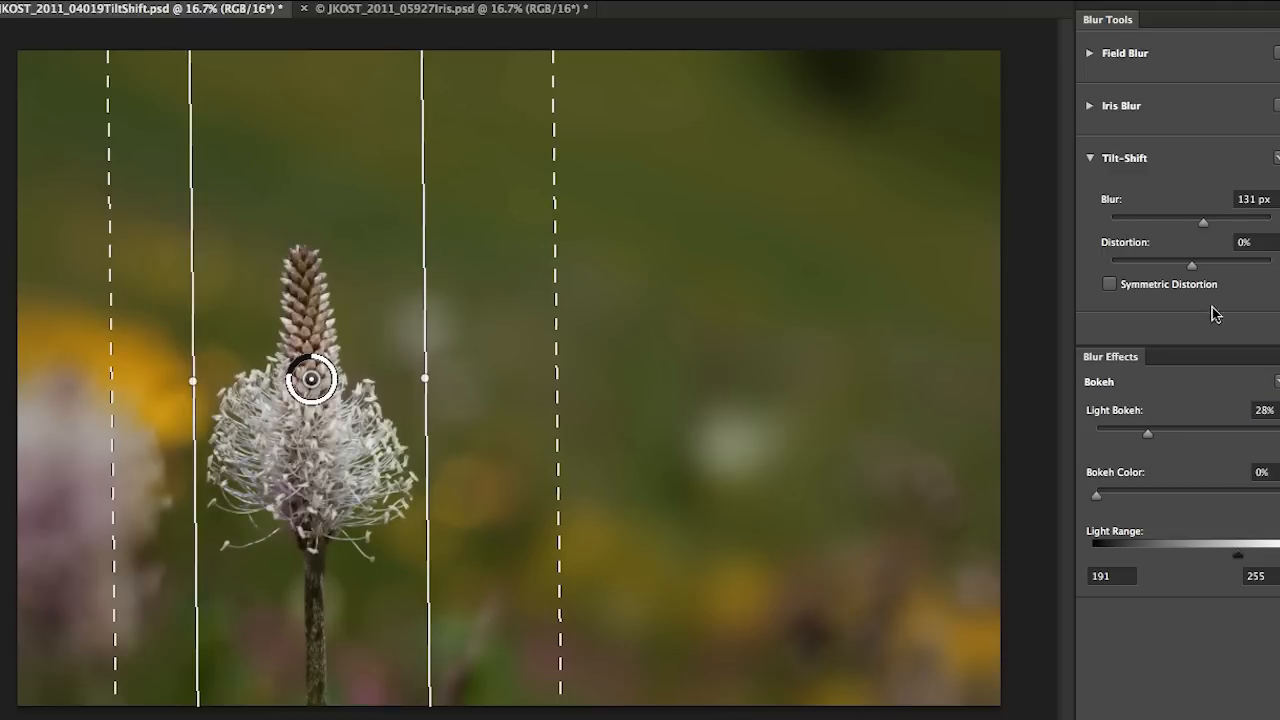
drag(1204, 220, 1226, 220)
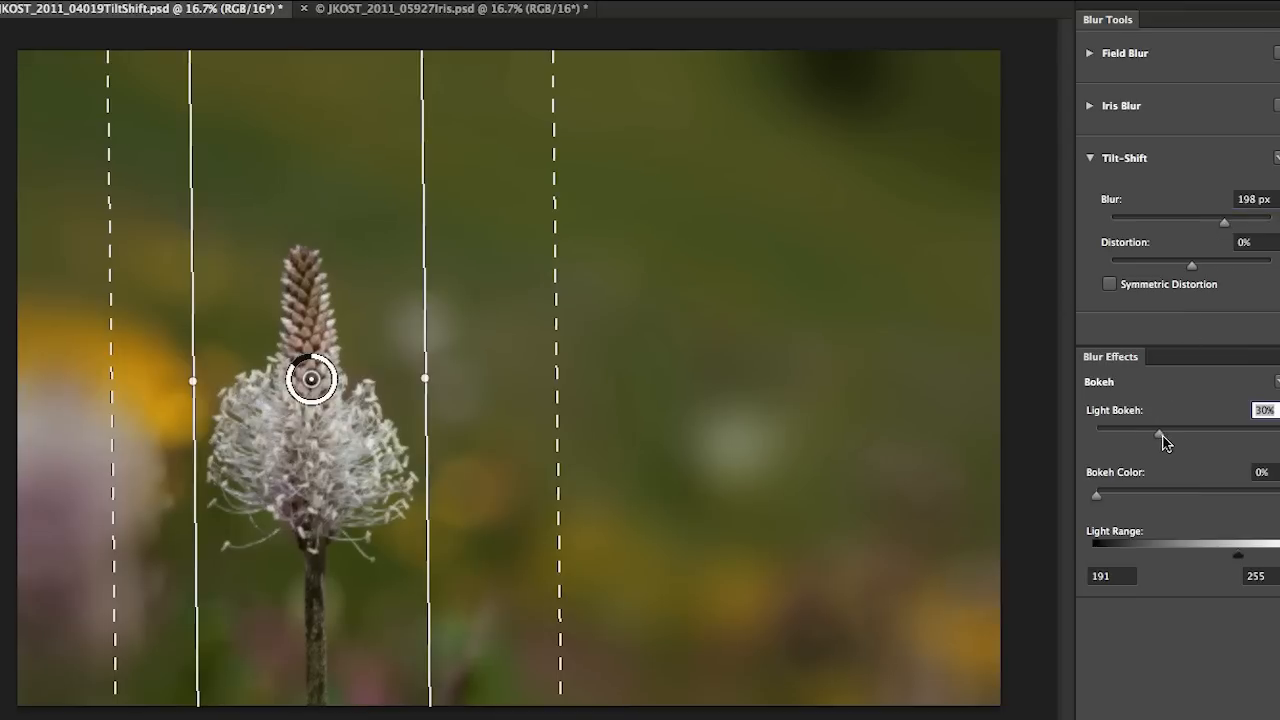
drag(1160, 428, 1190, 428)
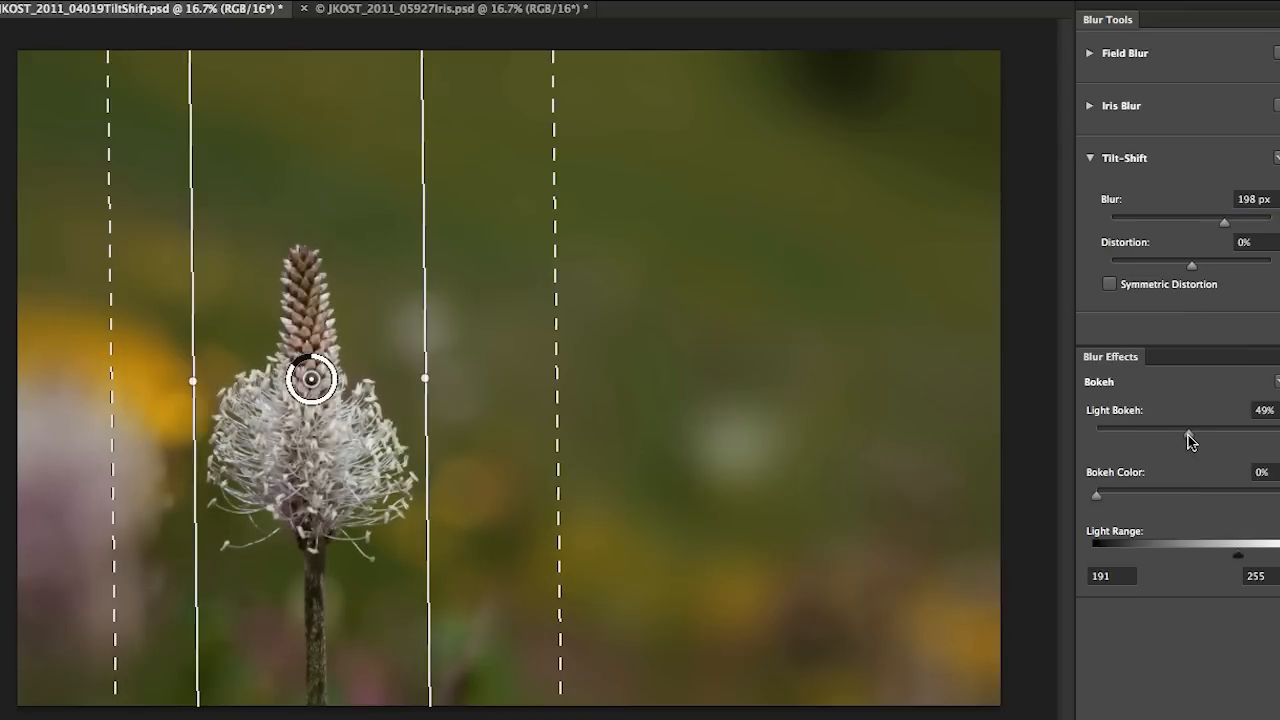
drag(1188, 430, 1246, 430)
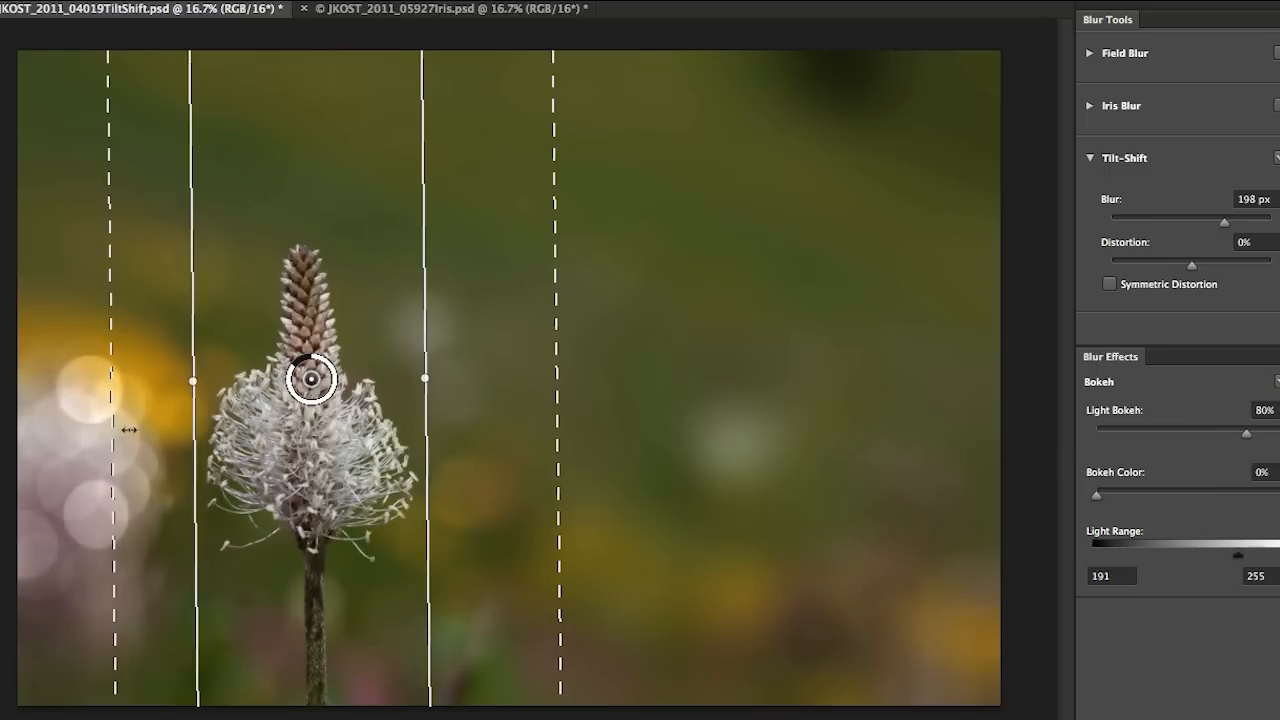
mouse_move(1064, 580)
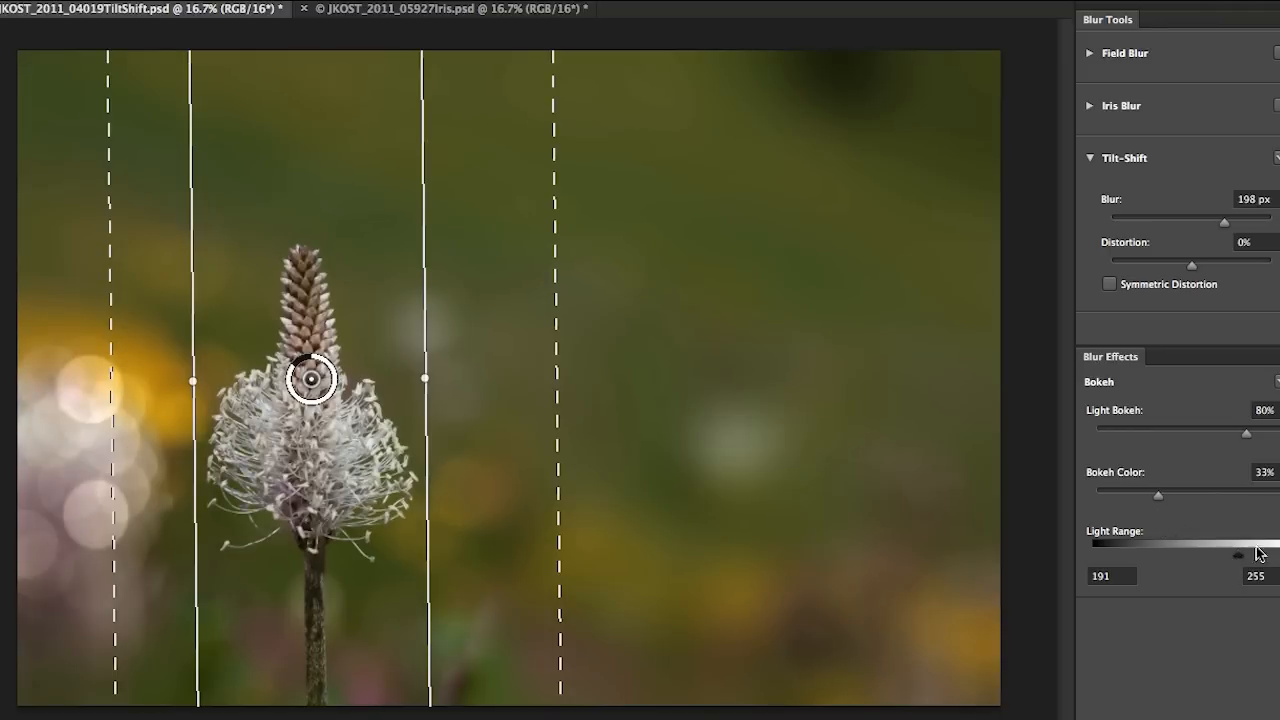
Adjust the bokeh Light Range so it starts at 196 and ends at 255.
drag(1238, 556, 1218, 556)
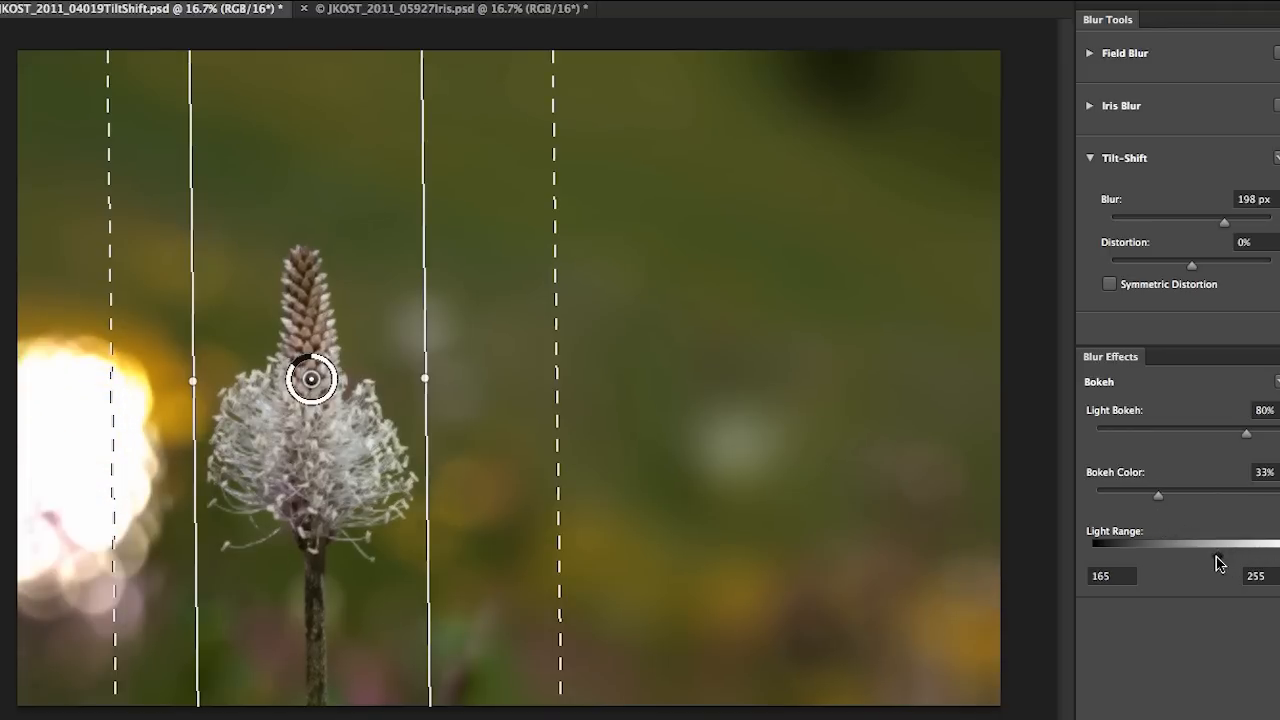
drag(1100, 540, 1130, 540)
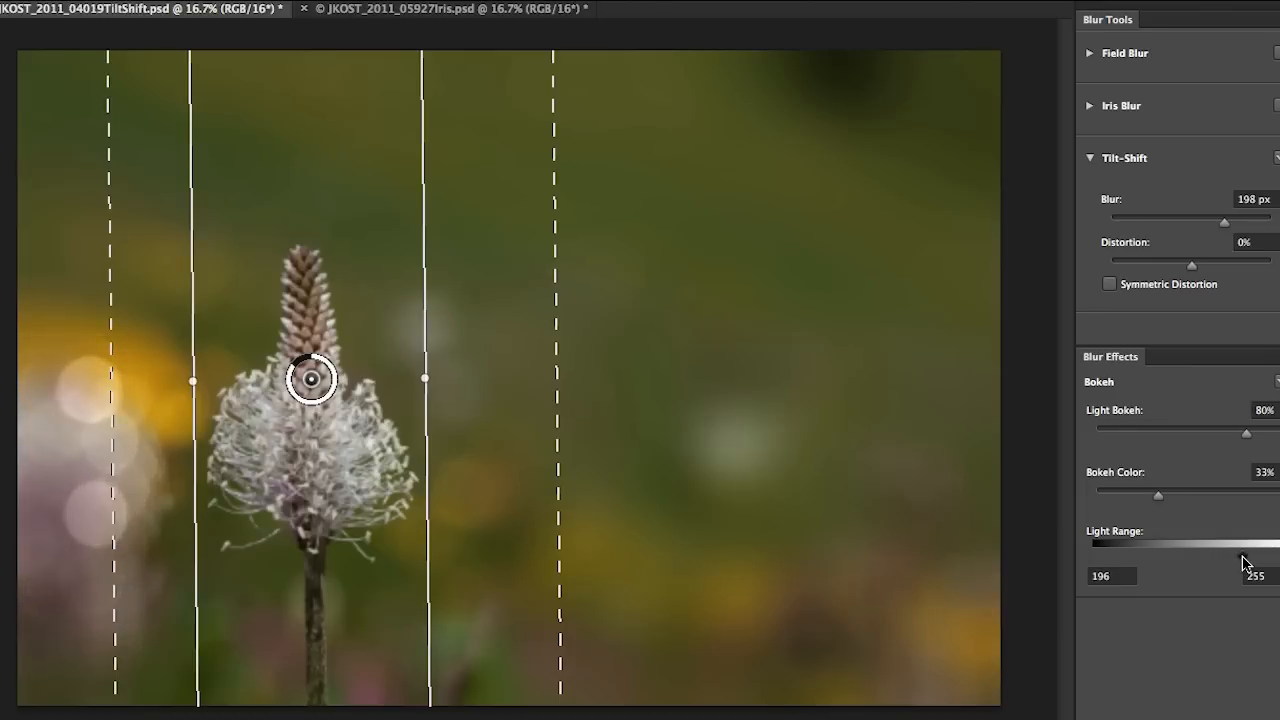
drag(1100, 540, 1116, 540)
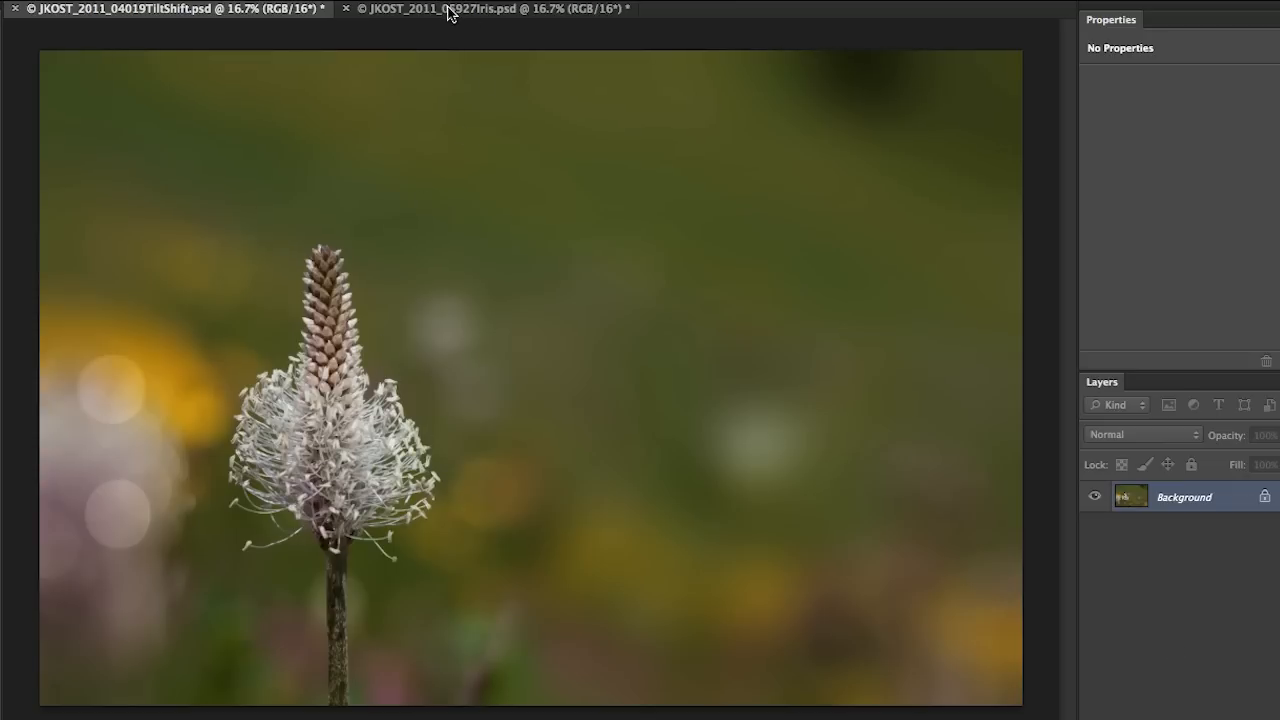
Switch to the other open document, the rabbit photo, in the Blur Gallery.
click(490, 8)
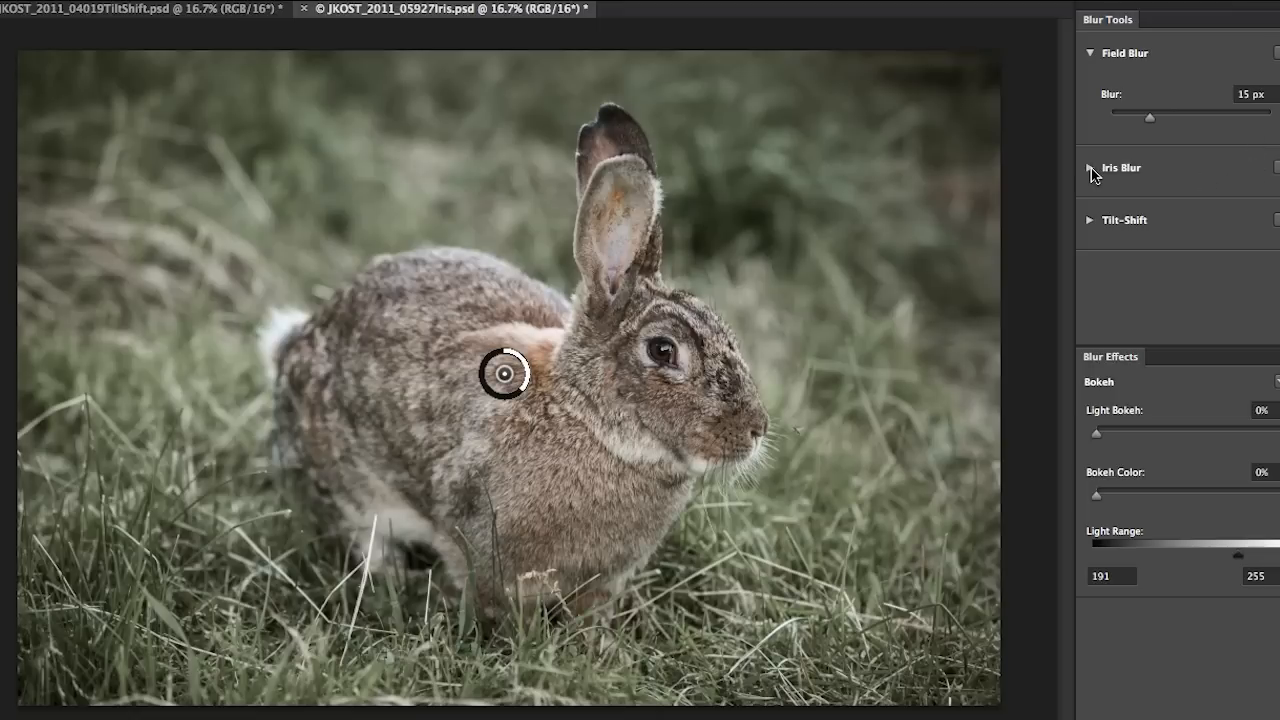
Enable Iris Blur at 95 px and position its sharp circle over the bunny's head and neck.
click(1120, 168)
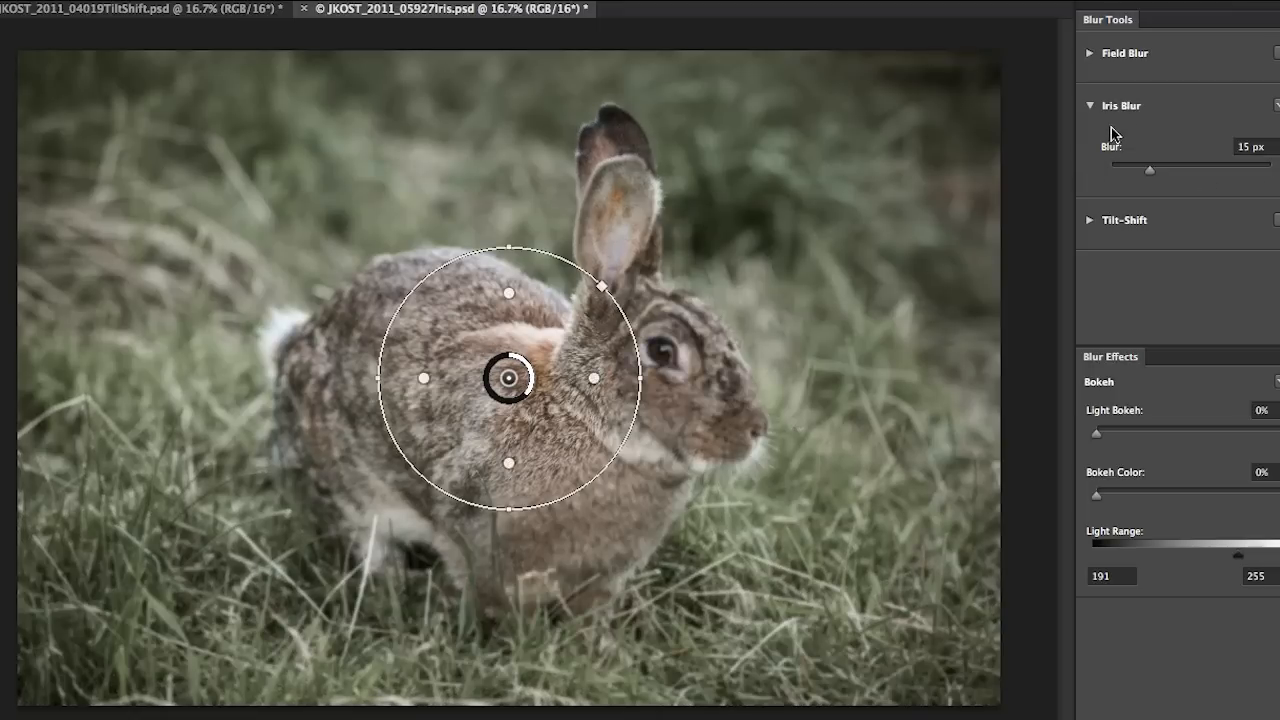
mouse_move(1150, 178)
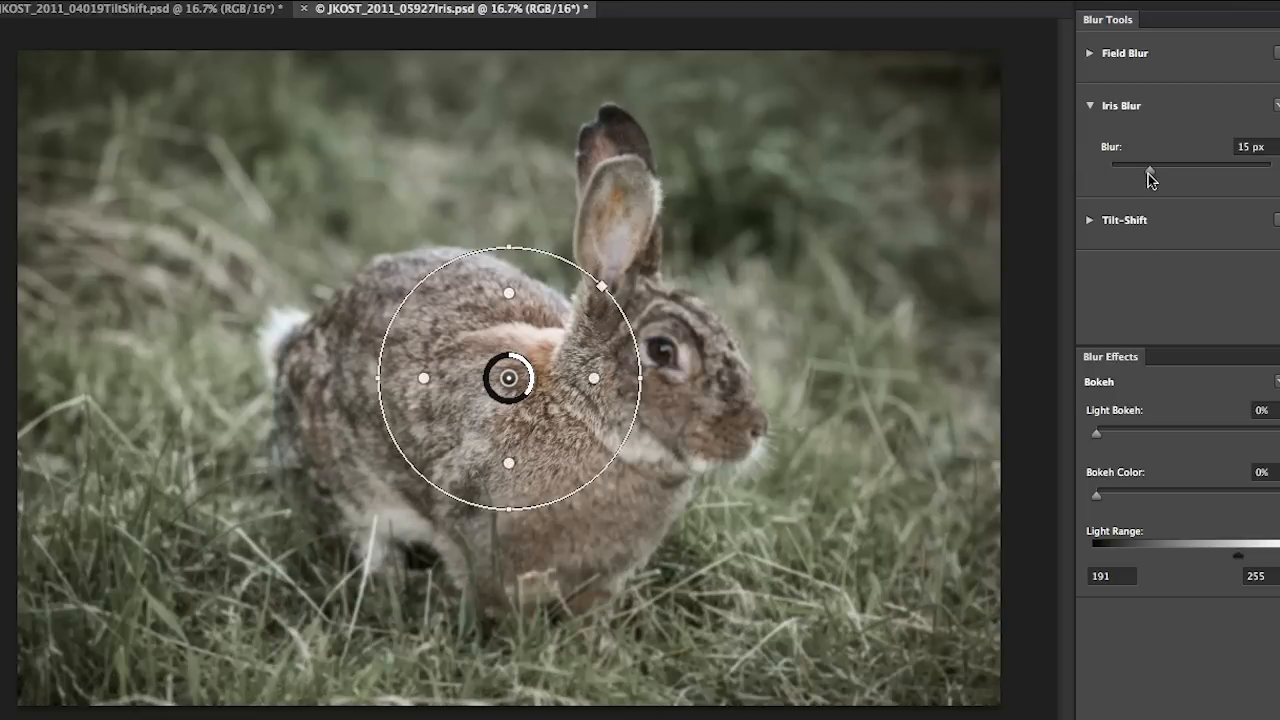
drag(1148, 162, 1196, 162)
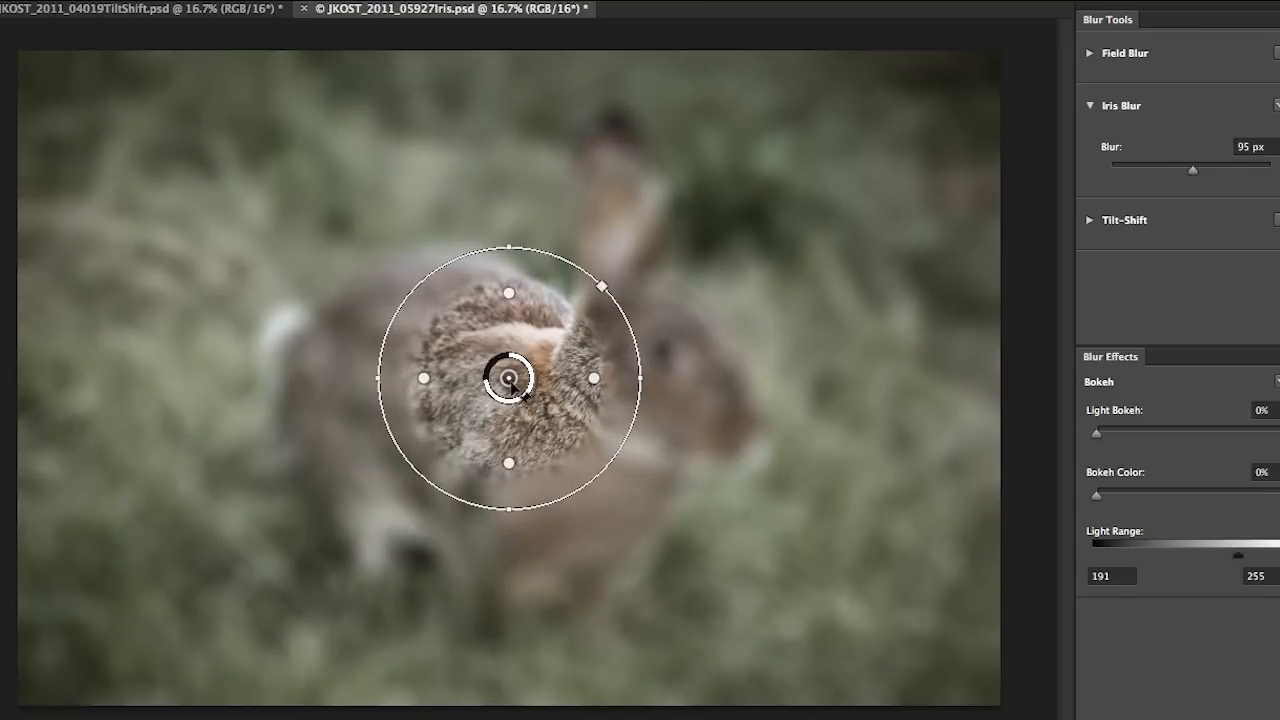
drag(512, 378, 638, 388)
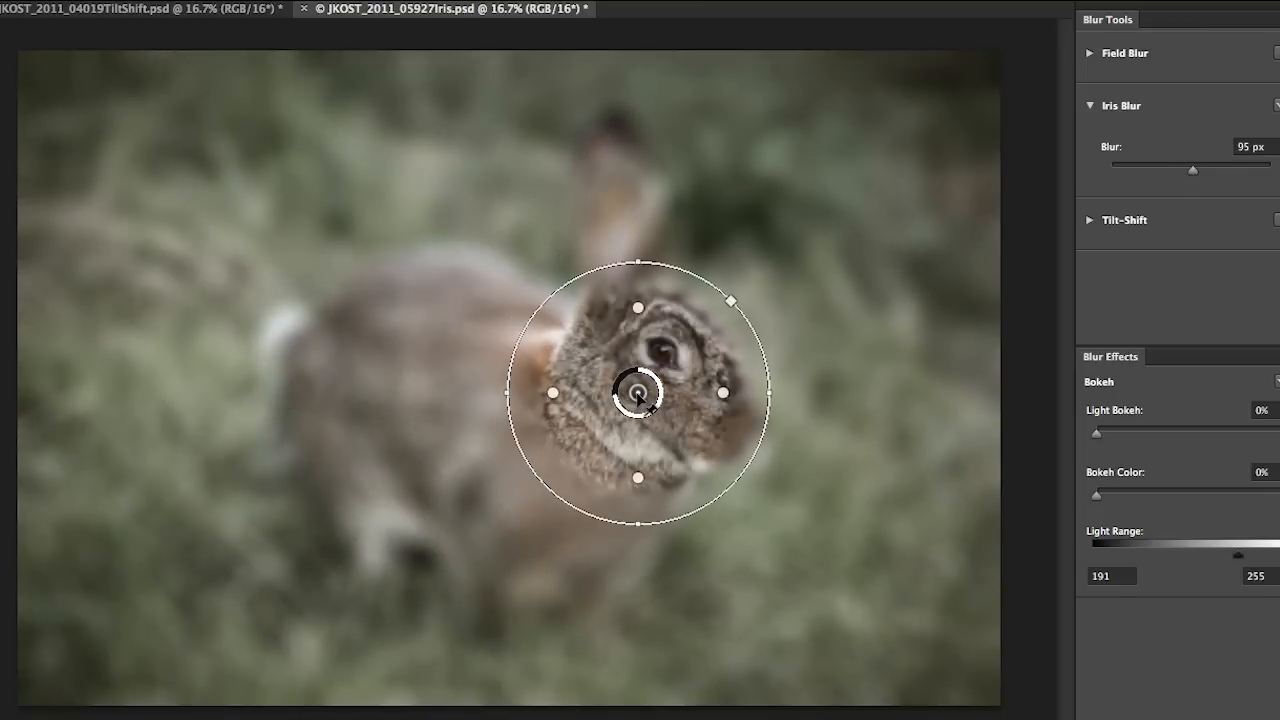
drag(636, 390, 660, 350)
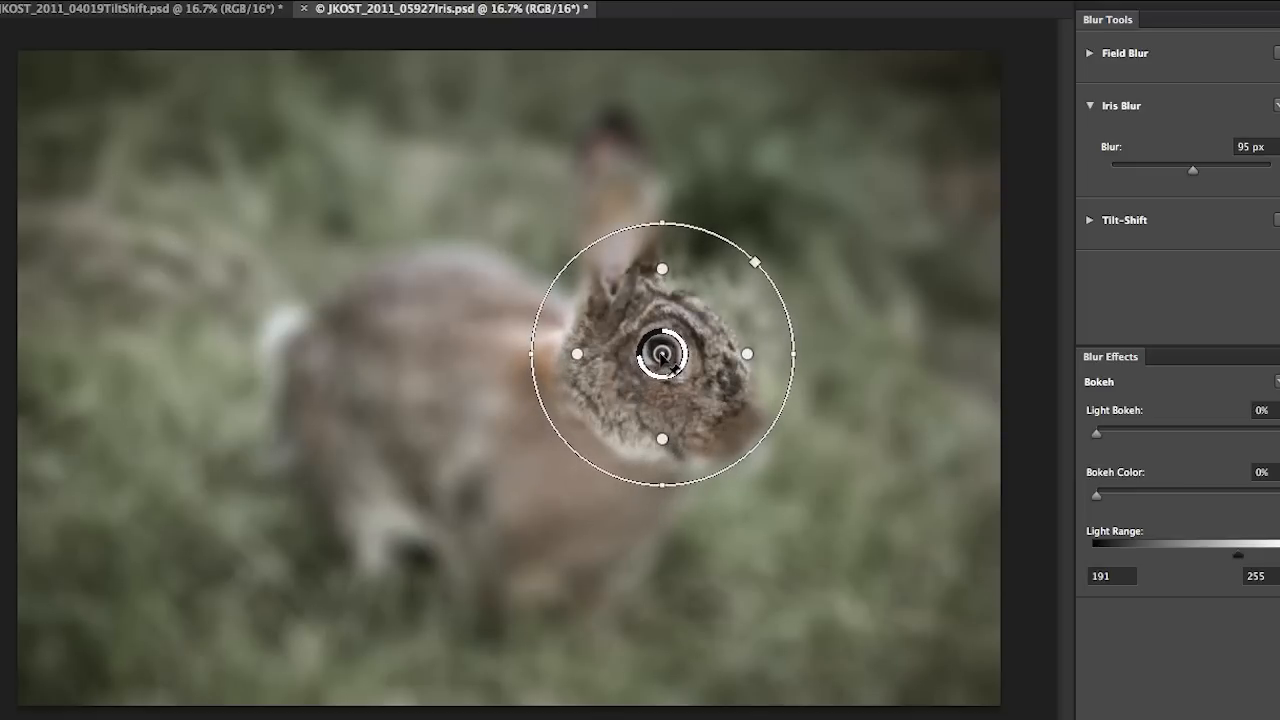
drag(660, 356, 580, 390)
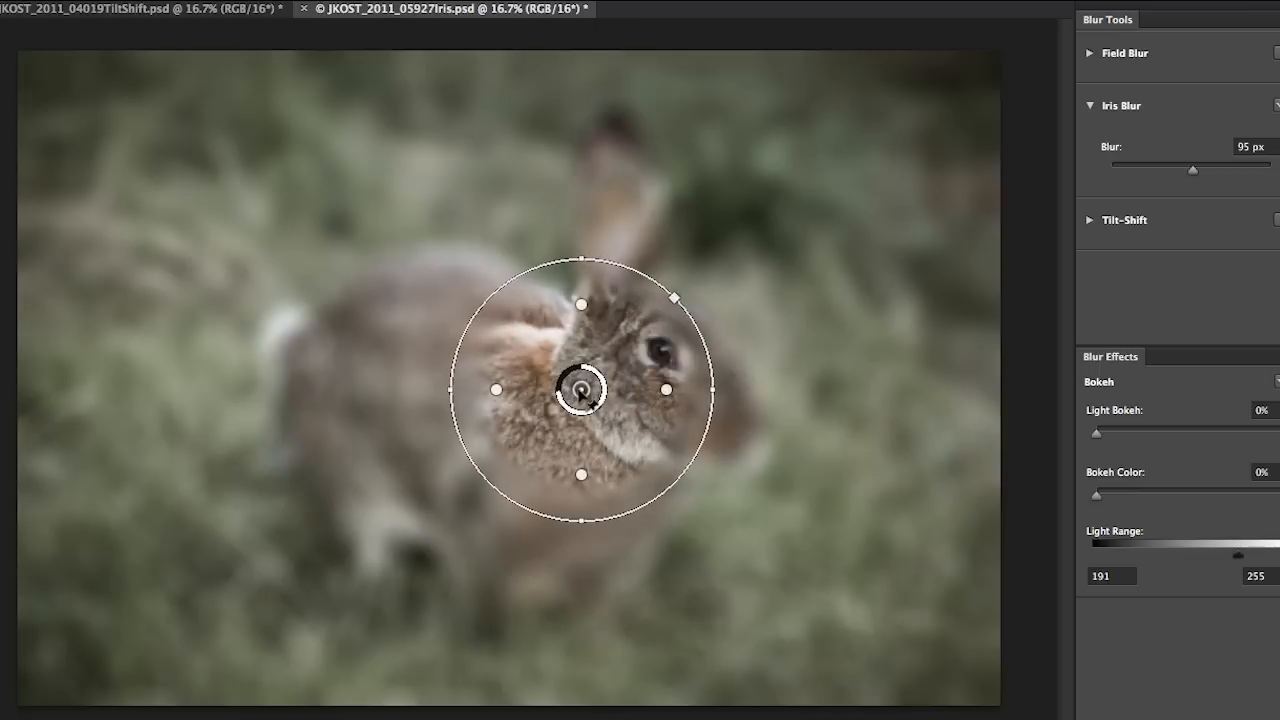
drag(596, 390, 564, 404)
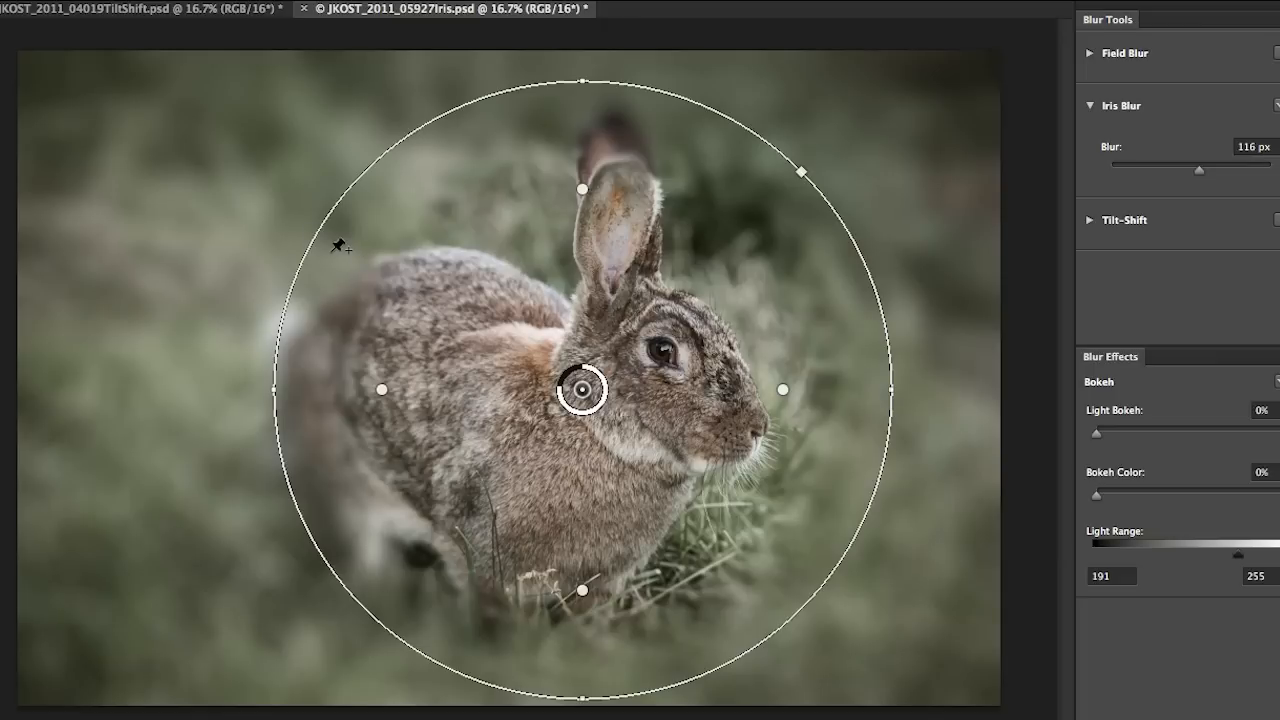
mouse_move(418, 388)
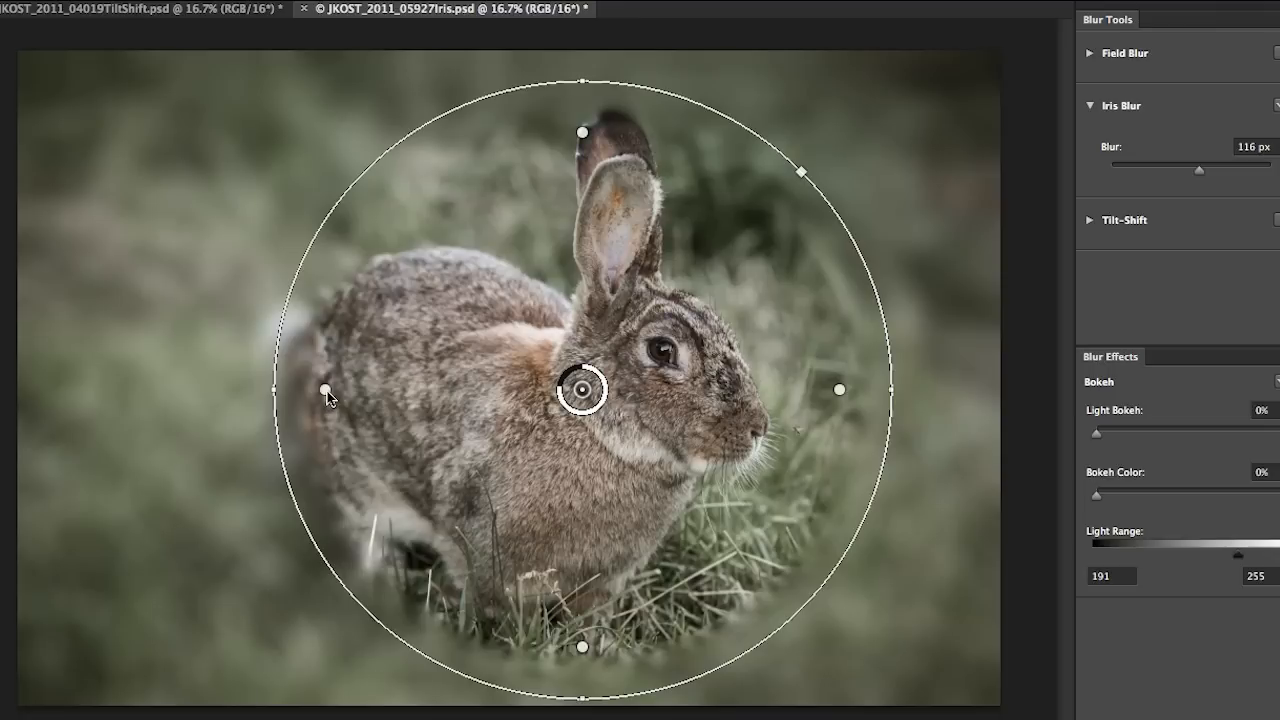
Widen the sharp zone around the bunny, lower its top edge to the ears, and square its shape.
drag(324, 390, 492, 390)
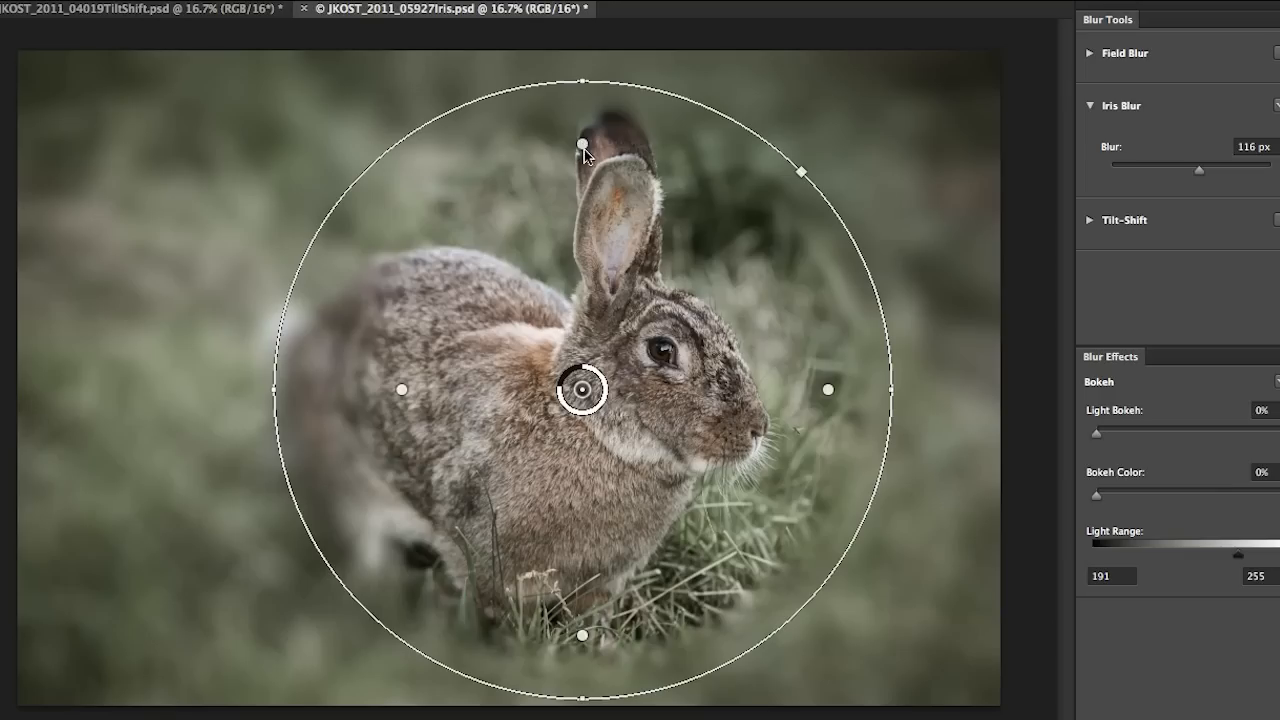
drag(584, 156, 584, 198)
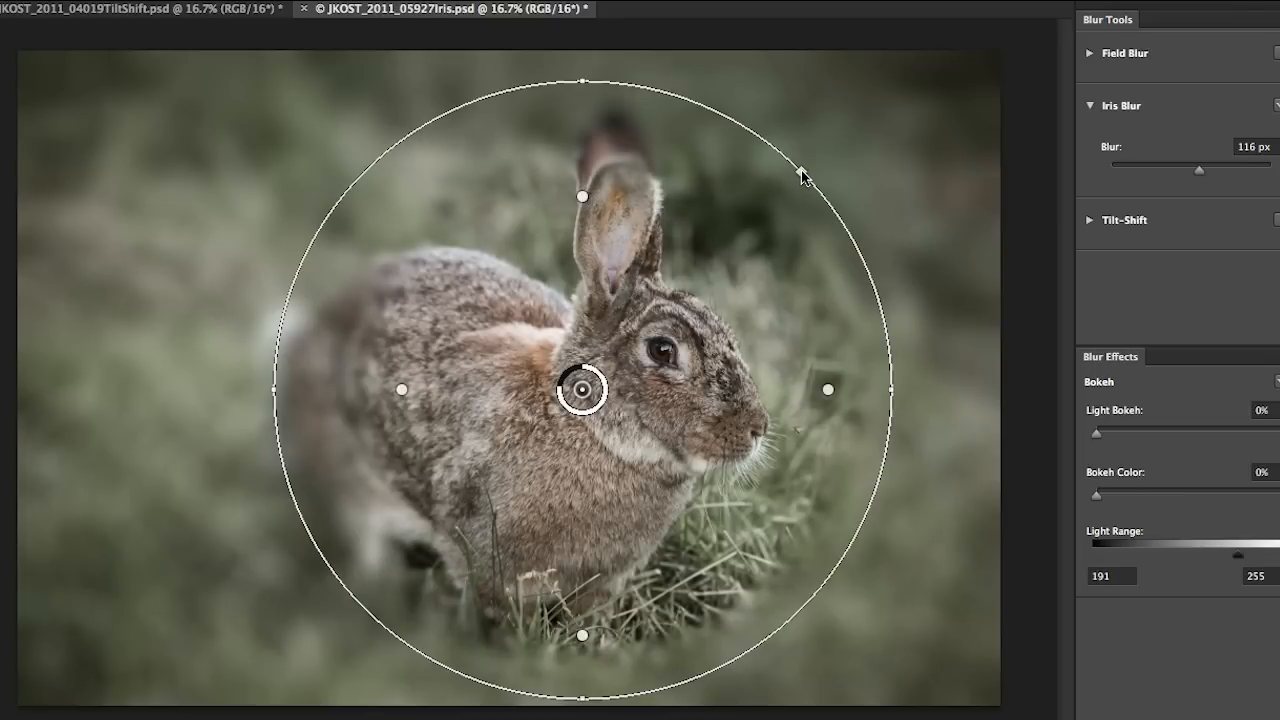
drag(800, 164, 844, 130)
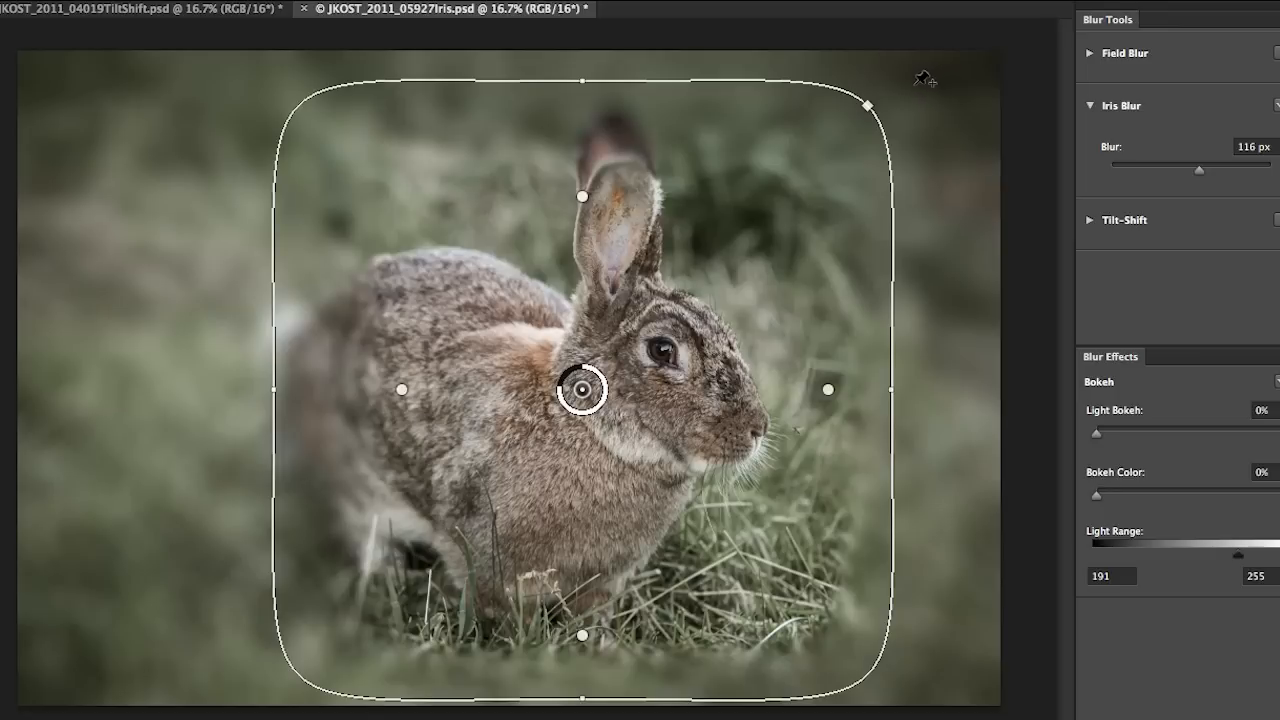
Rotate the rounded-square sharp area so its tilt follows the bunny.
drag(836, 106, 928, 194)
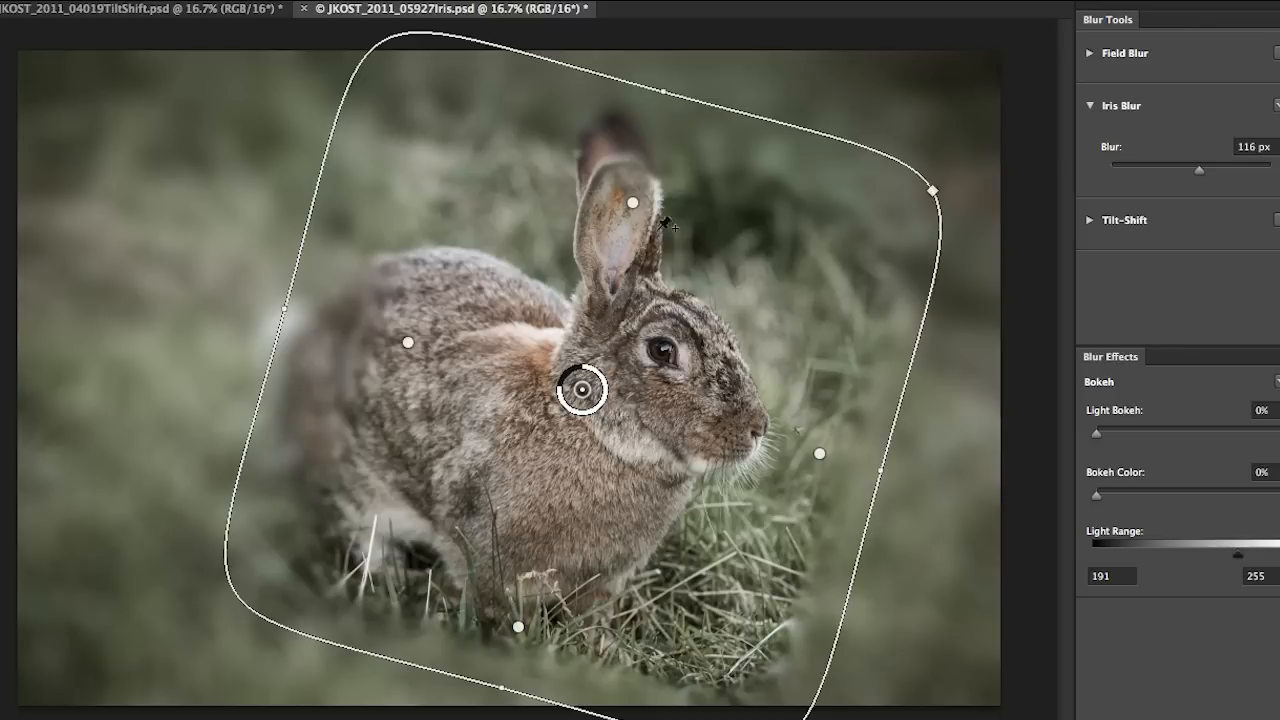
mouse_move(414, 344)
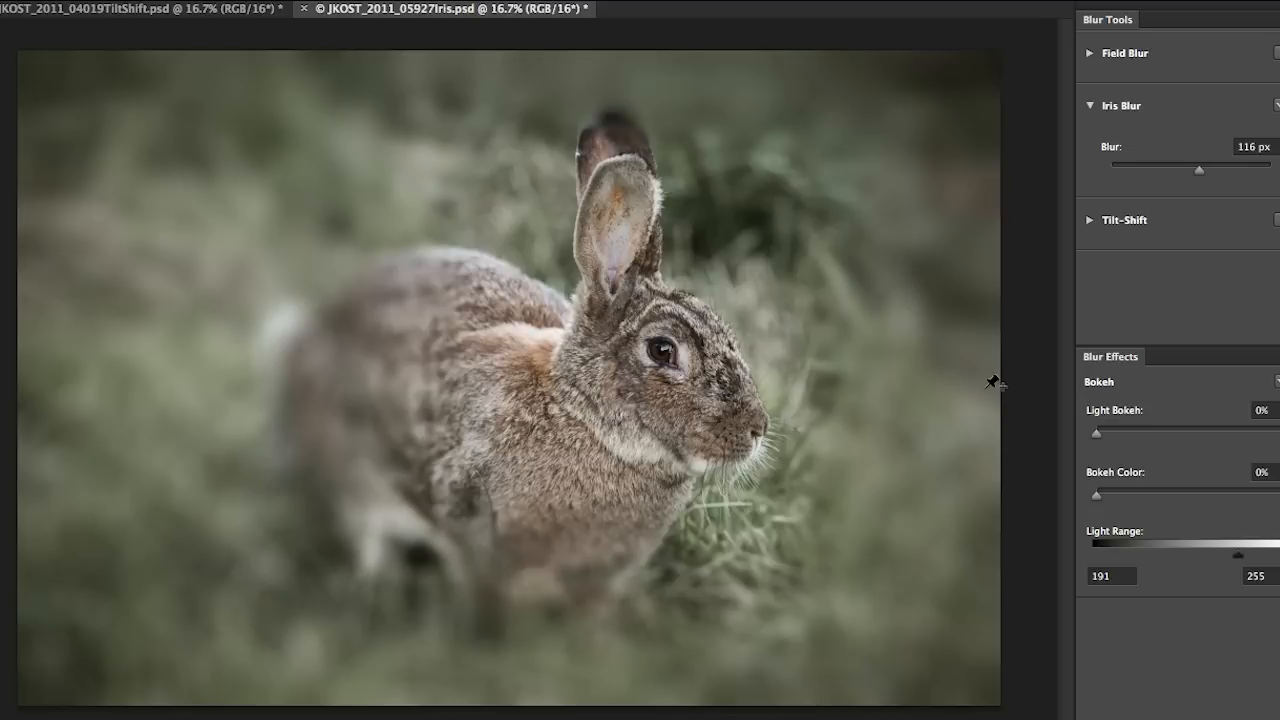
Reselect the iris pin and try the blur at 14 px, then raise it to 81 px.
click(584, 390)
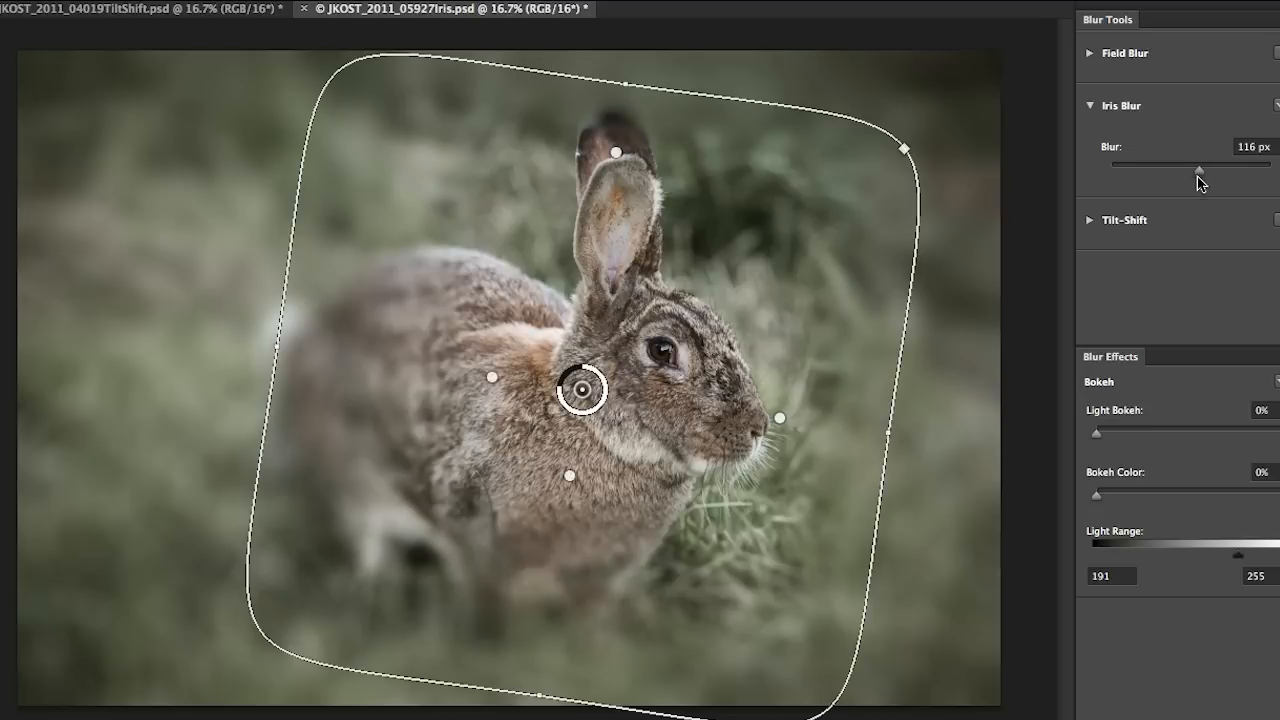
drag(1184, 164, 1110, 164)
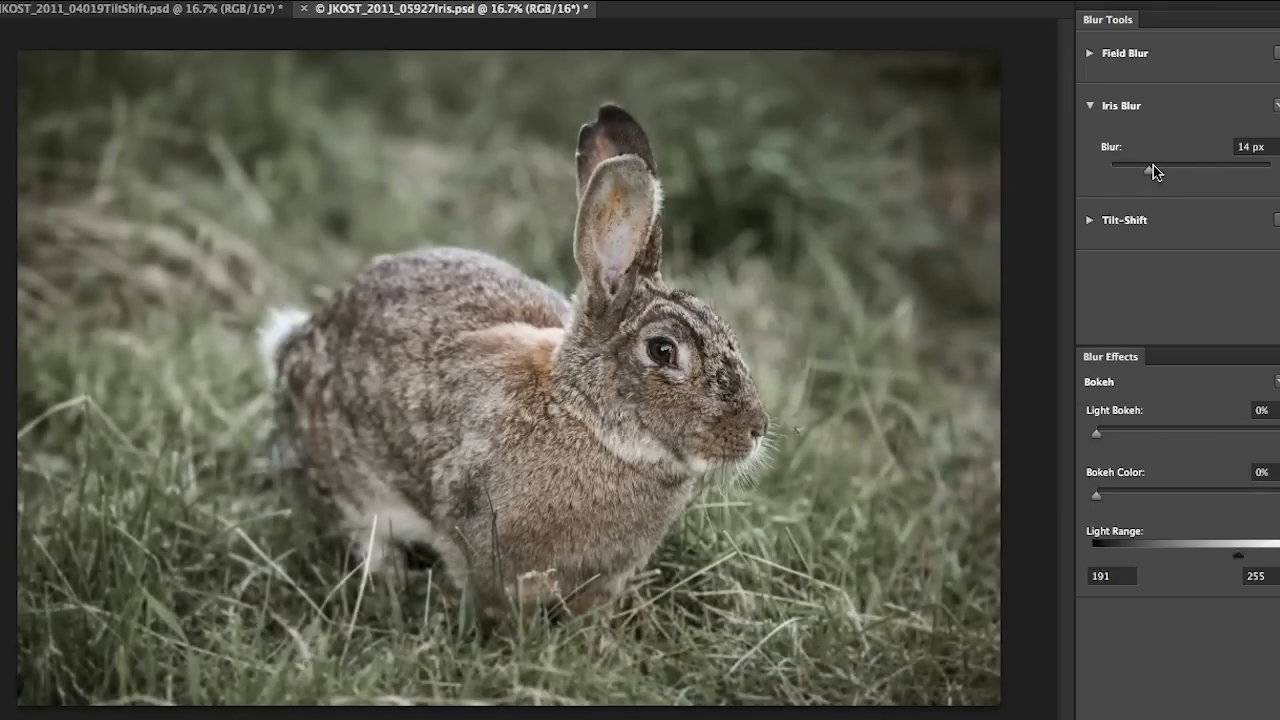
mouse_move(1150, 168)
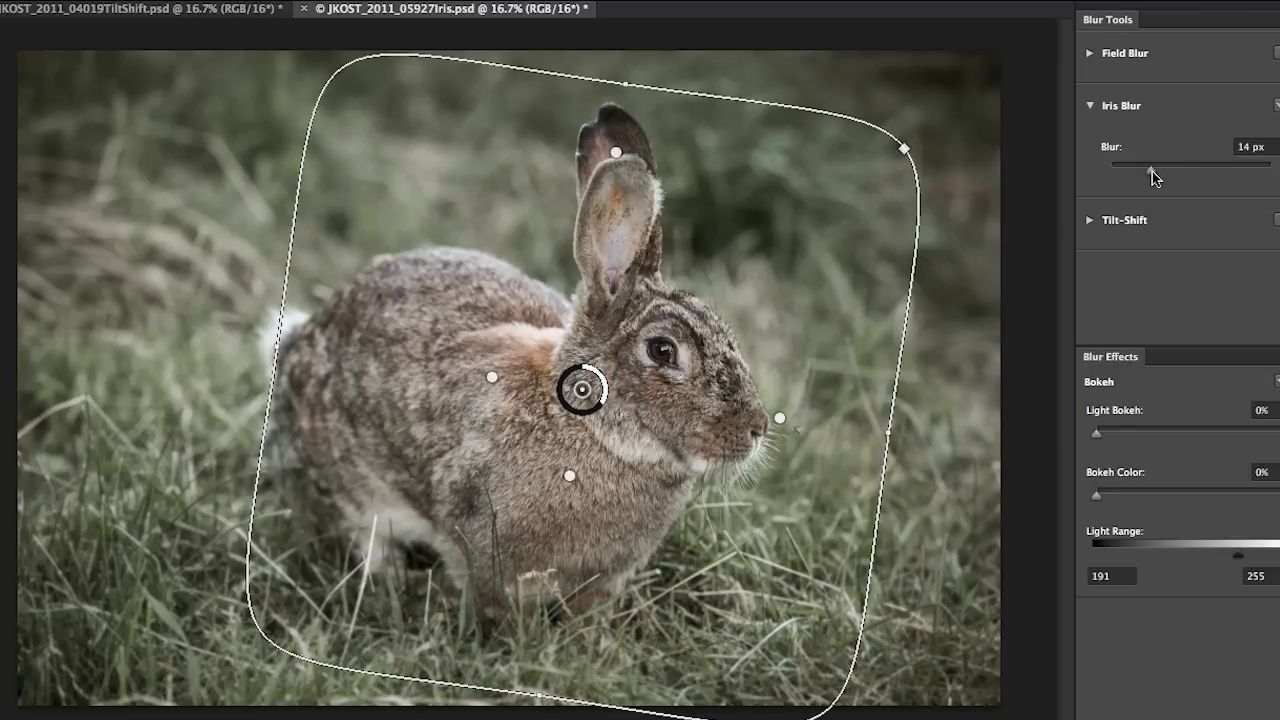
drag(1150, 164, 1184, 164)
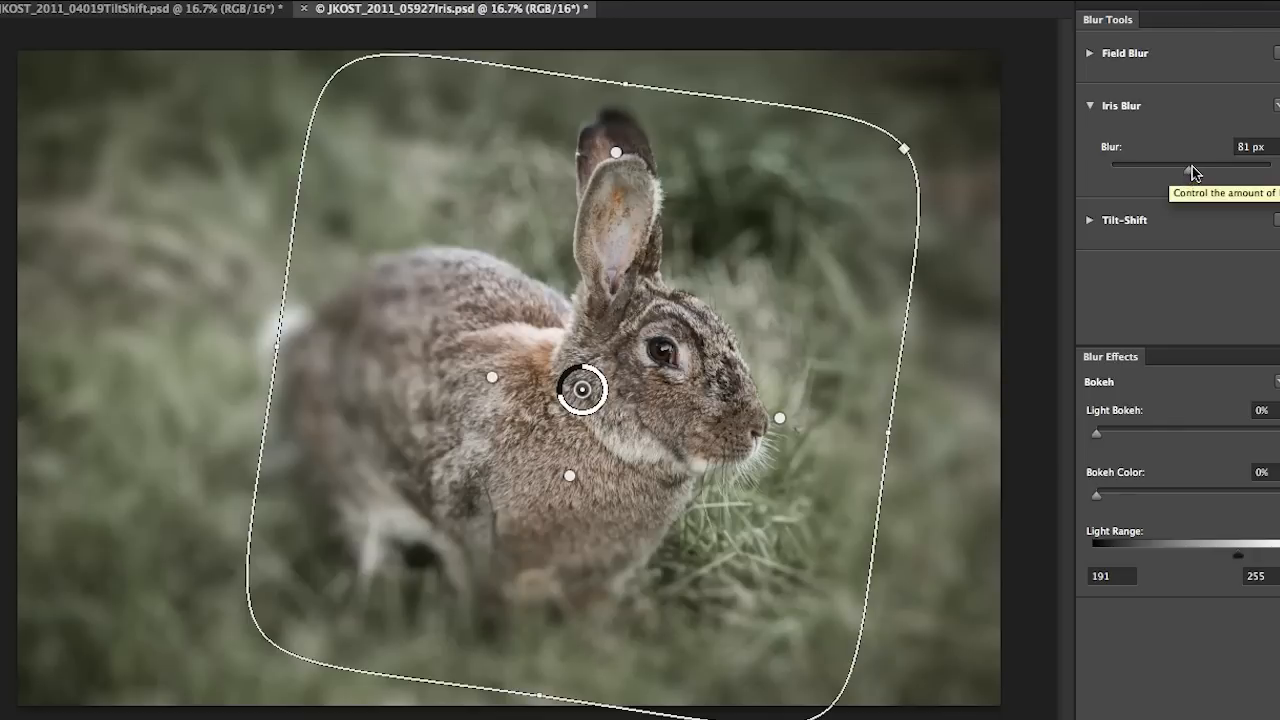
mouse_move(1190, 170)
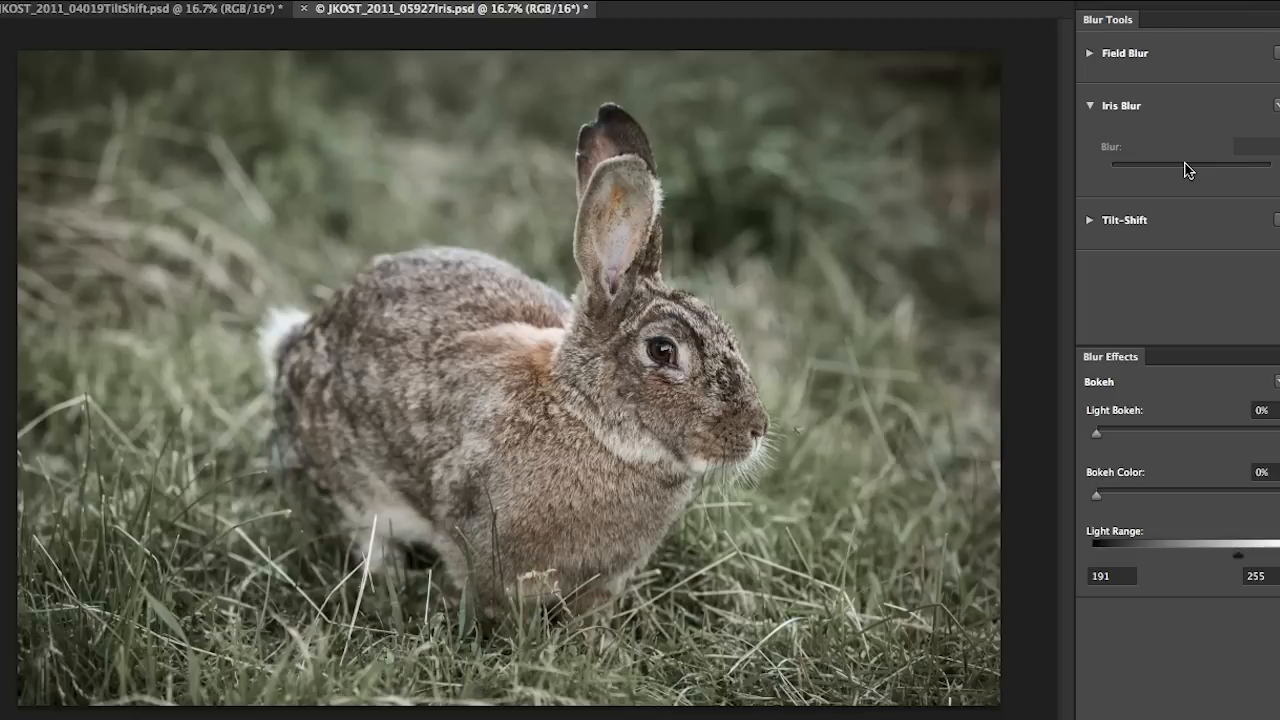
Switch to Field Blur and move the first pin onto the upper-left grass at 114 px blur.
click(1088, 52)
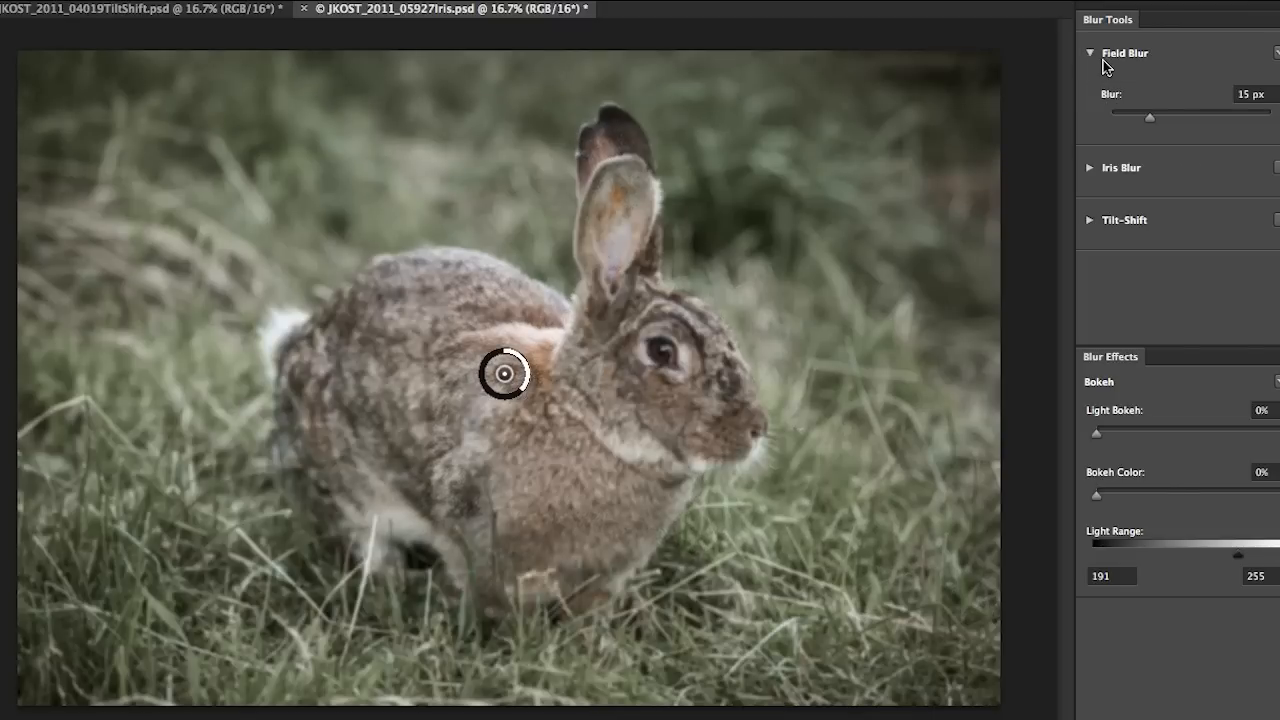
mouse_move(1136, 80)
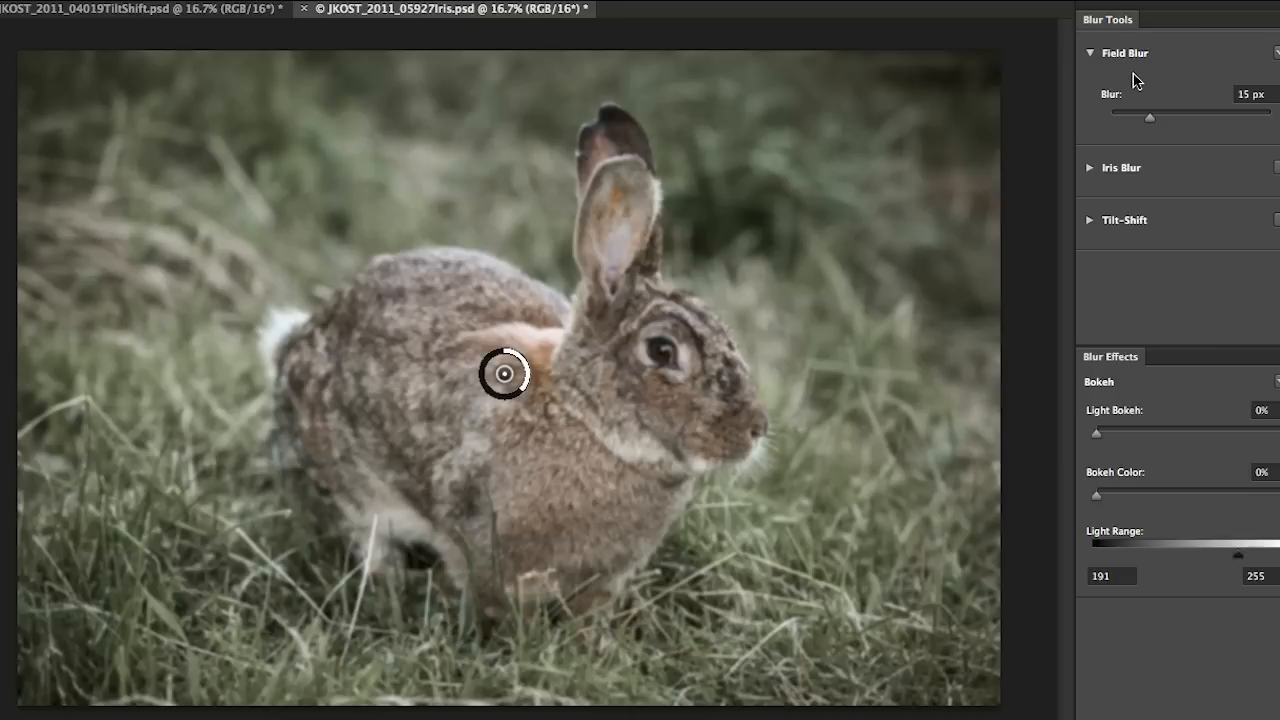
drag(504, 376, 224, 220)
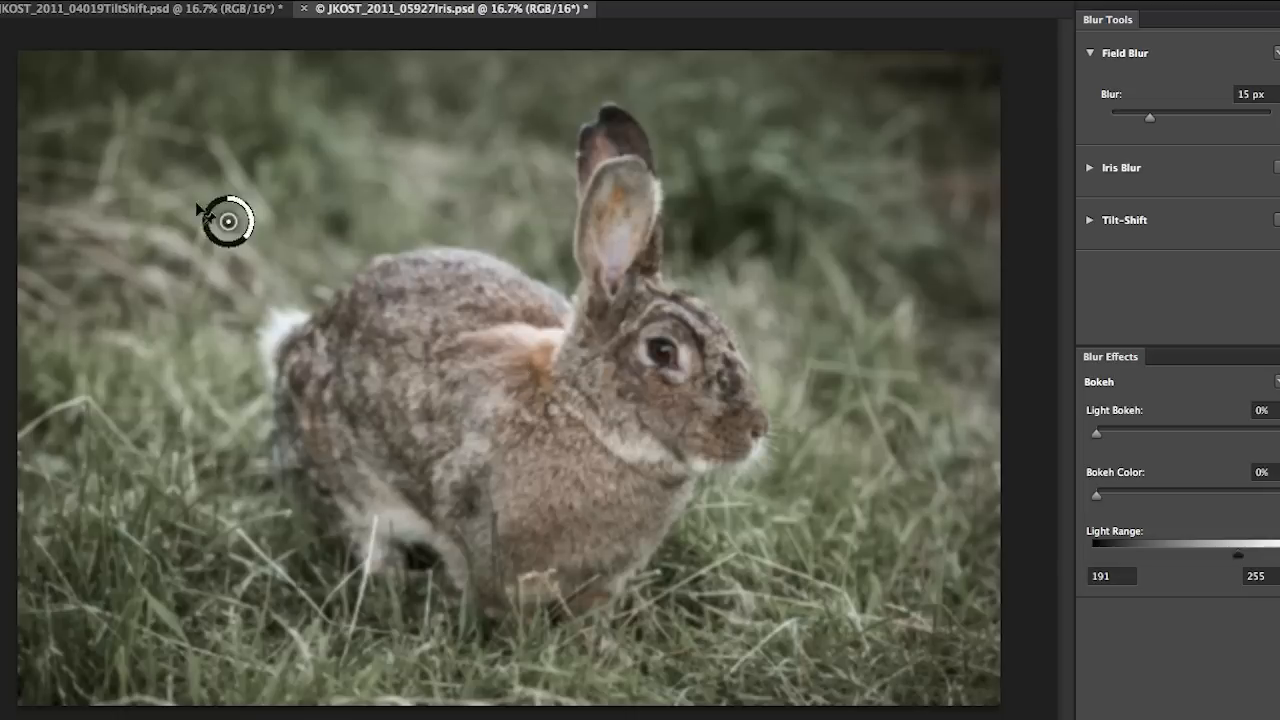
drag(228, 220, 164, 164)
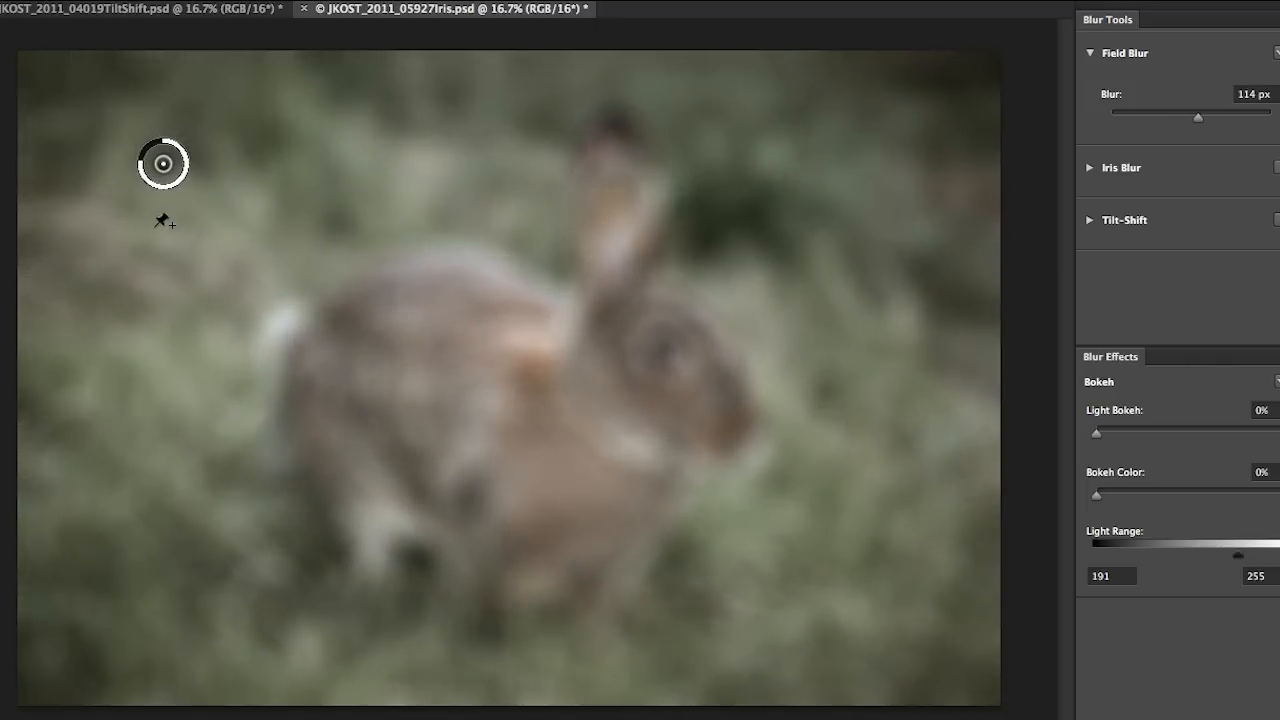
mouse_move(210, 544)
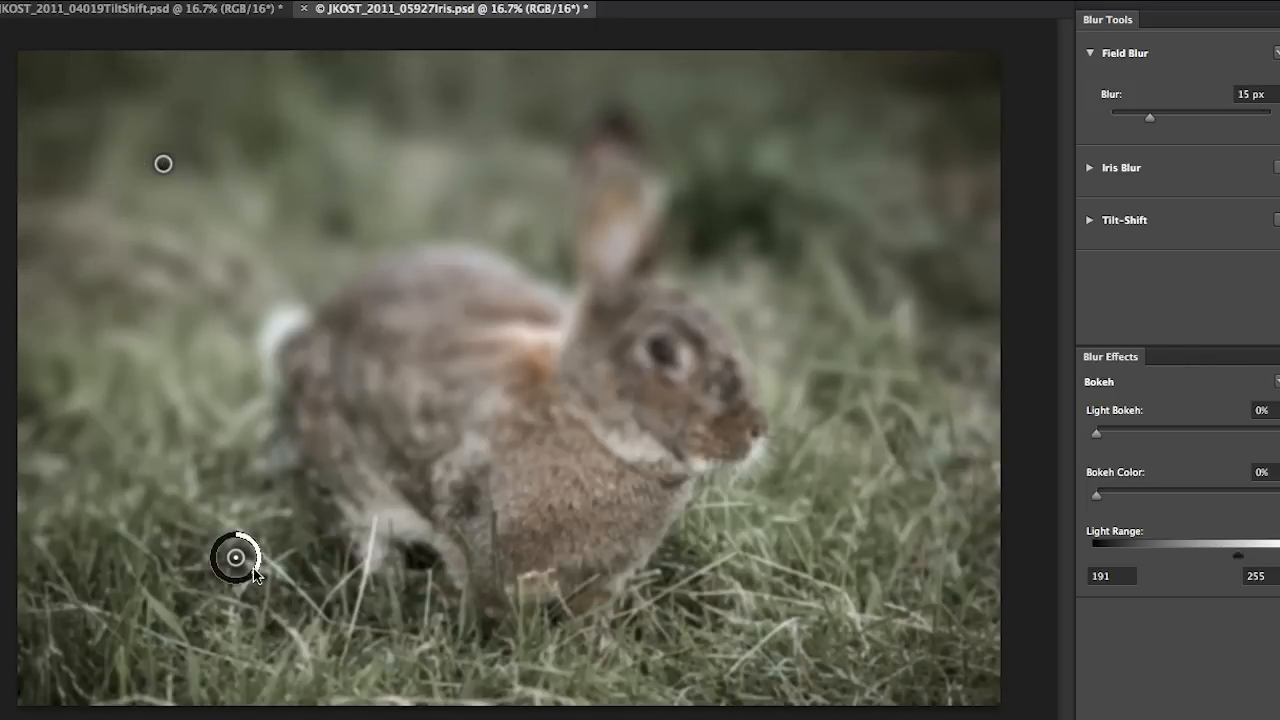
Set blur strengths on the lower-left and upper-right grass pins, then lower the upper-left pin to about 43 px.
drag(236, 540, 218, 558)
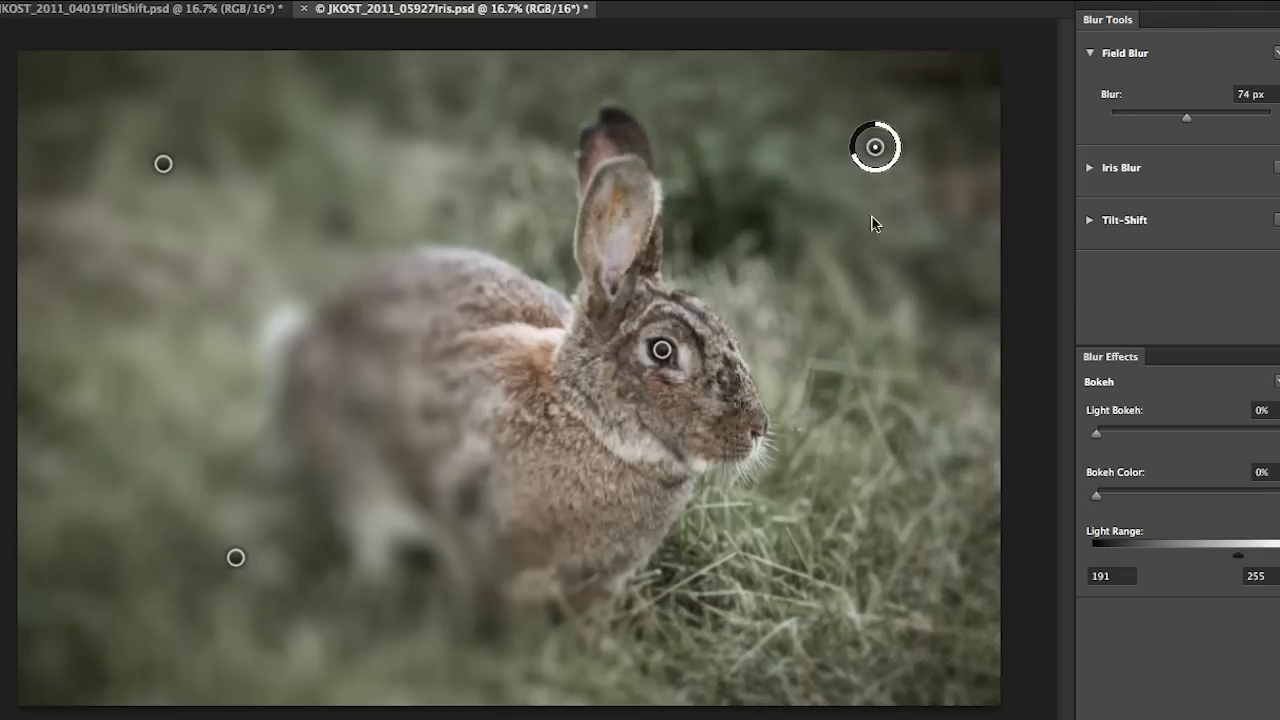
drag(876, 148, 864, 576)
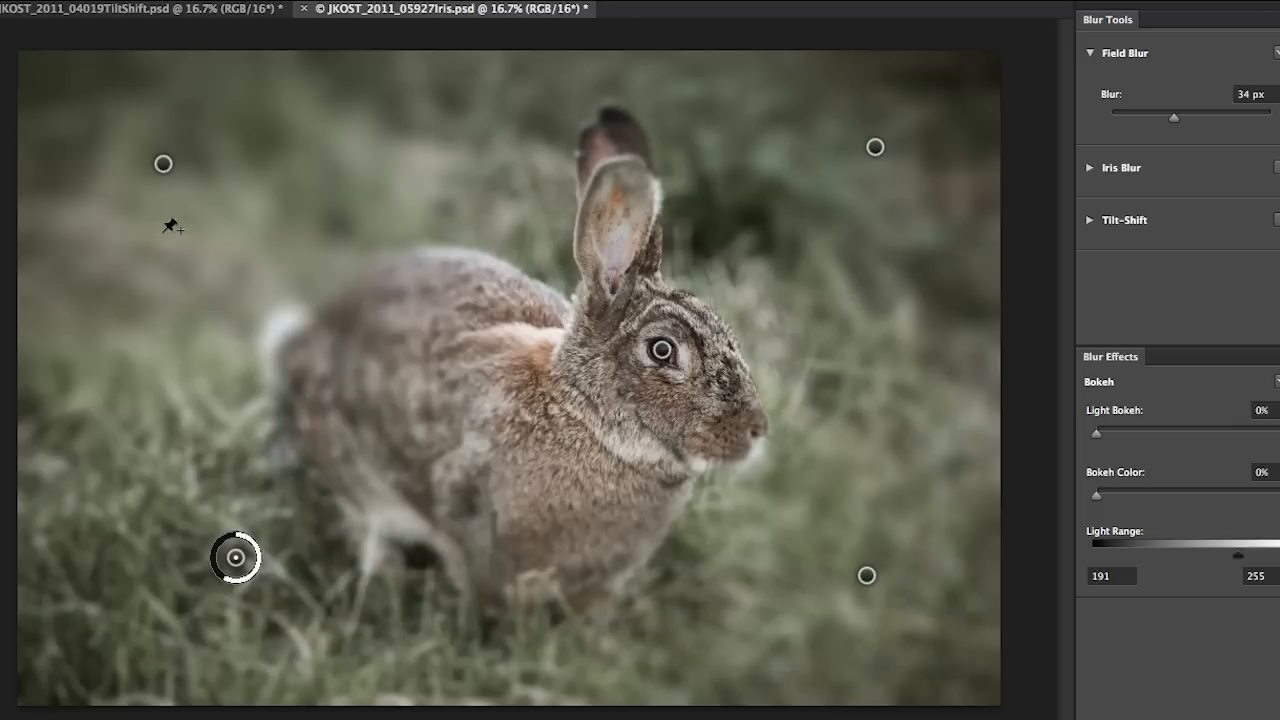
drag(236, 556, 164, 164)
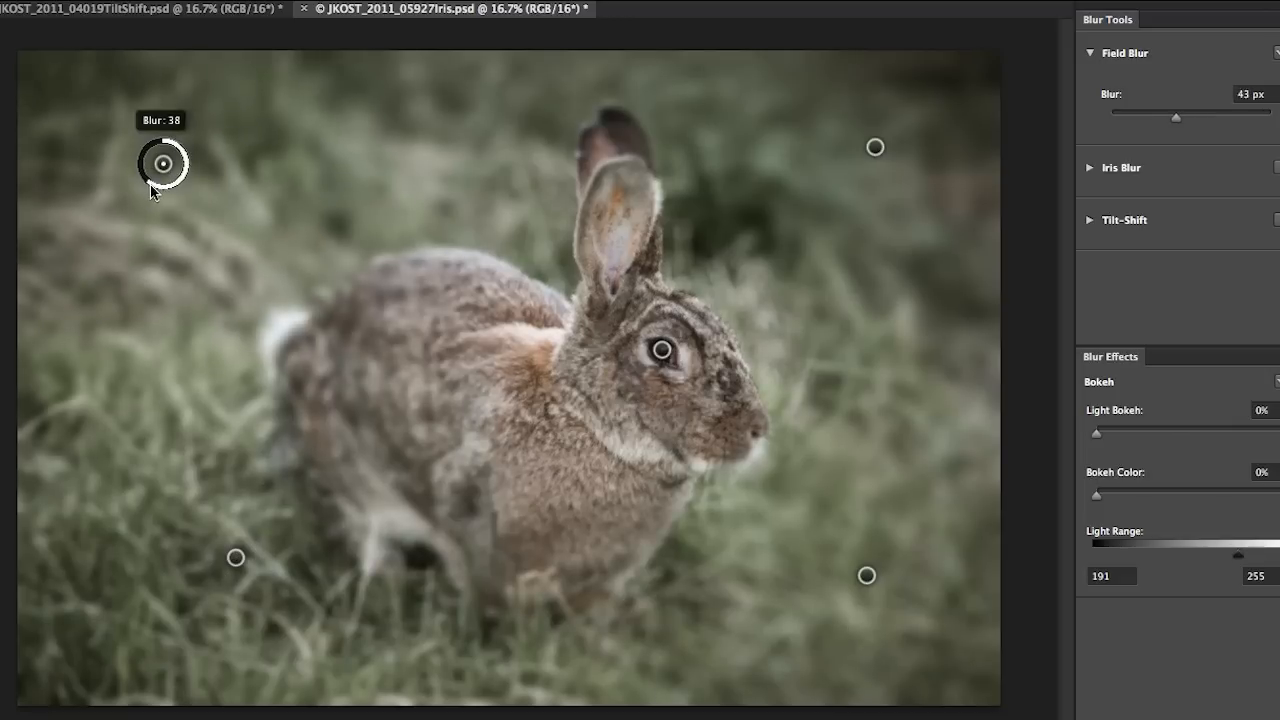
drag(180, 164, 164, 164)
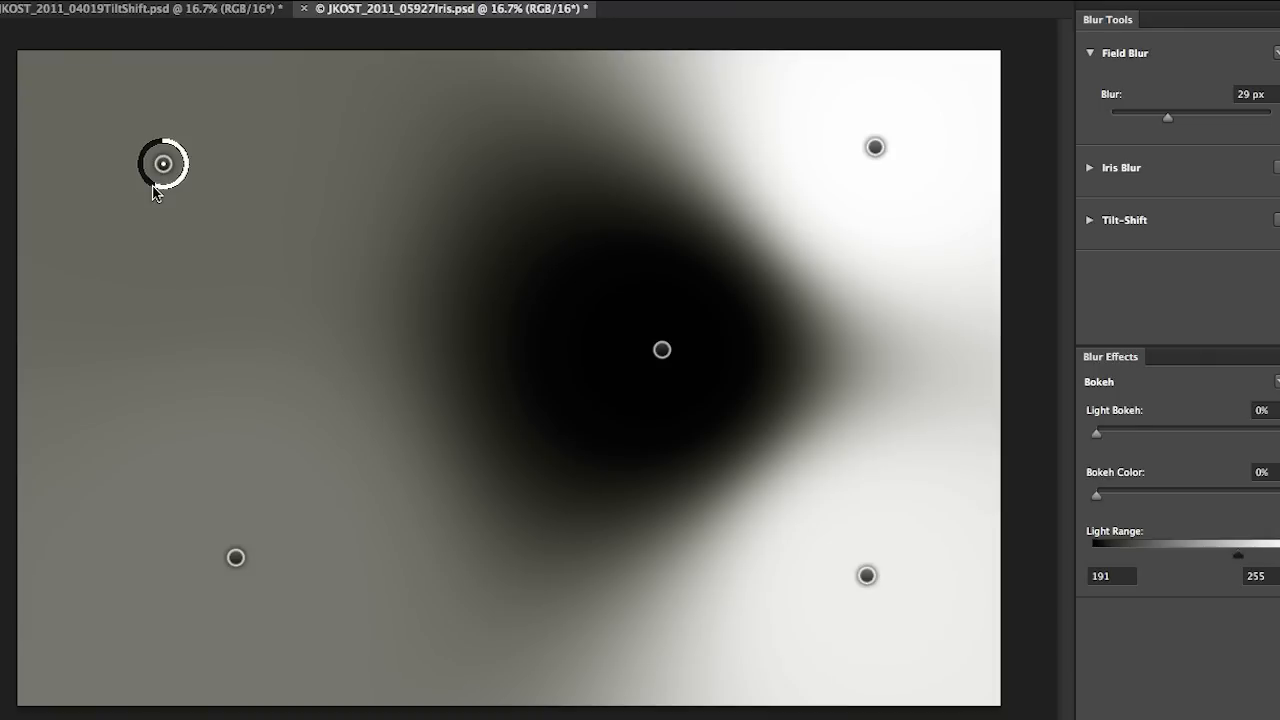
mouse_move(690, 328)
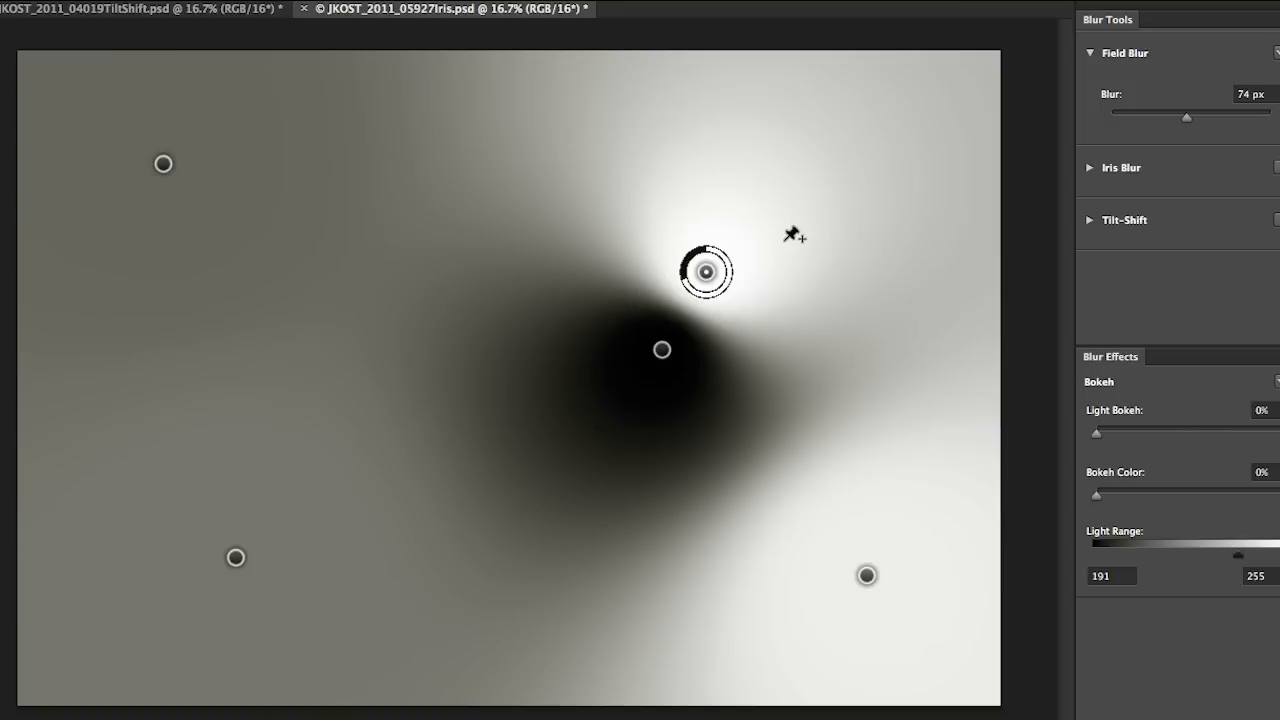
mouse_move(800, 292)
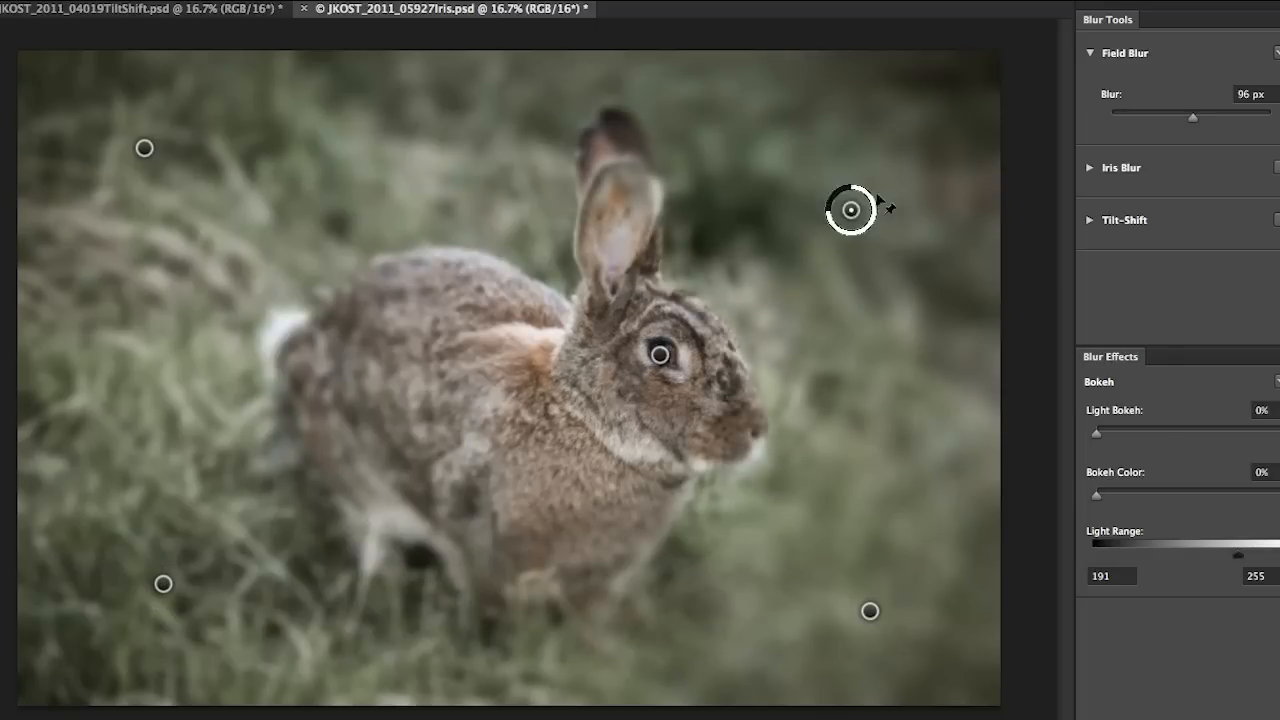
Push the 96 px pin into the top-right corner and add a 15 px pin on the bunny's muzzle.
drag(852, 210, 918, 148)
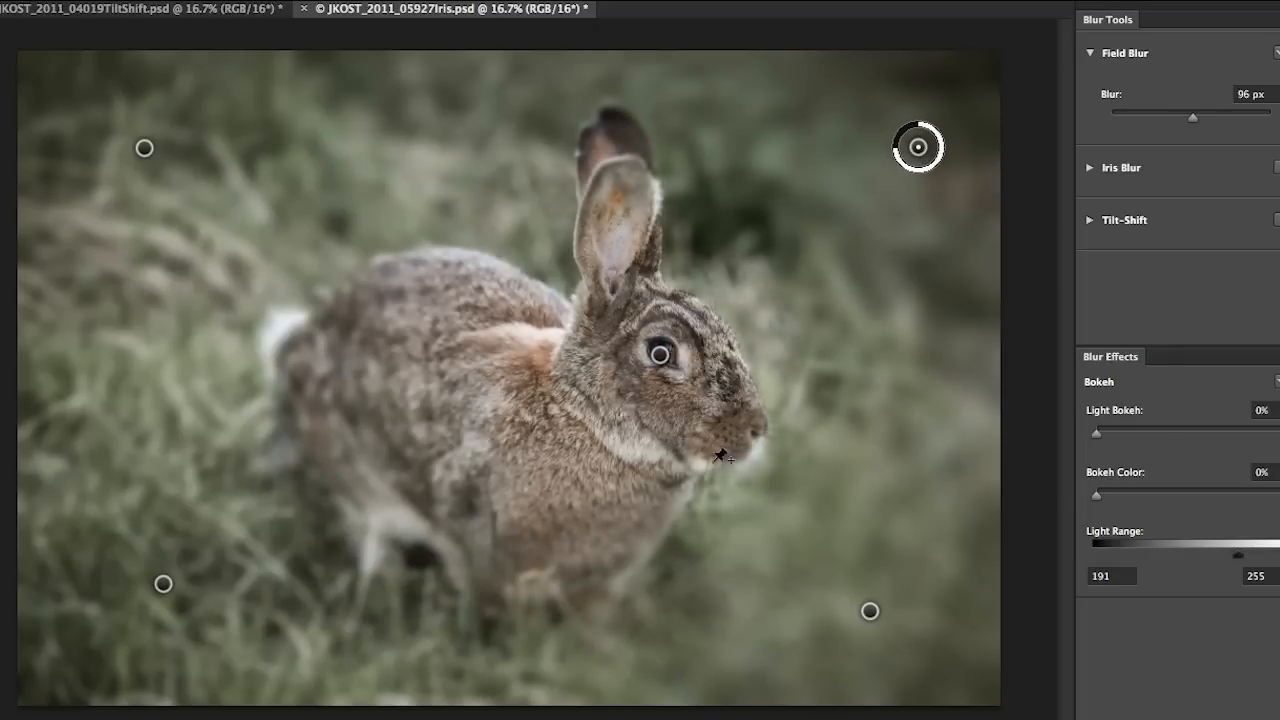
drag(918, 148, 724, 446)
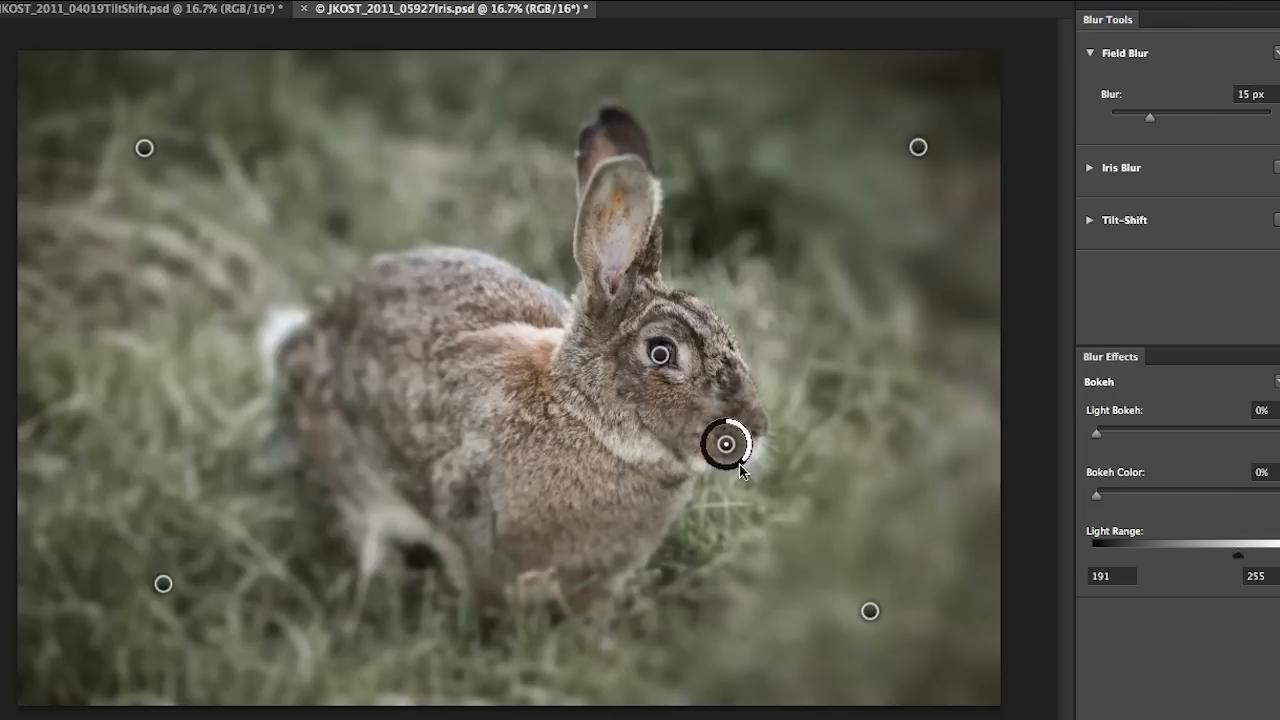